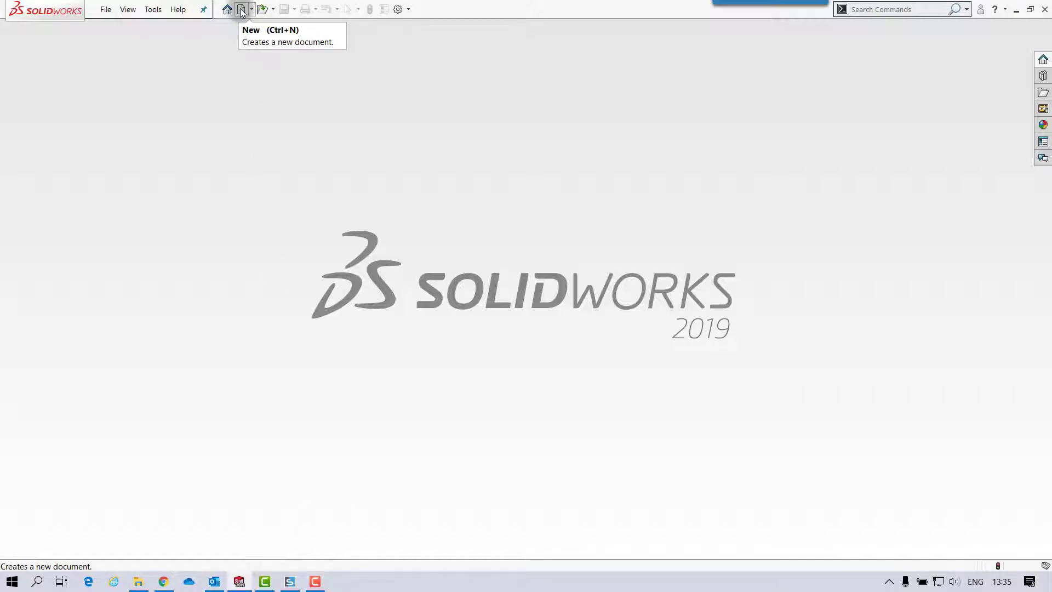
# Step: Create a new assembly and insert Base.SLDPRT from the Grinder Assy folder
pyautogui.click(243, 8)
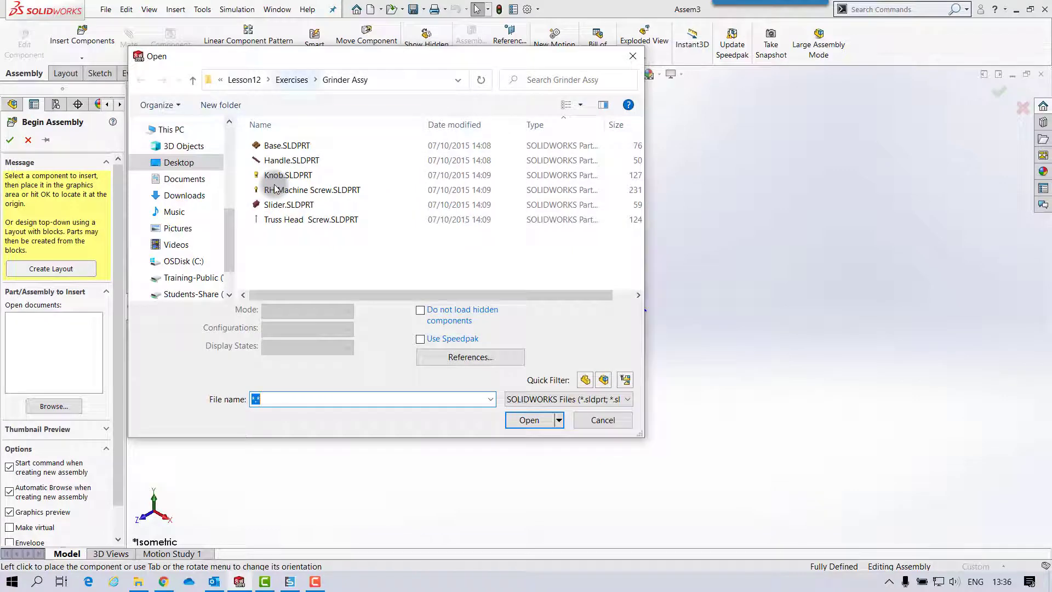
pyautogui.click(286, 145)
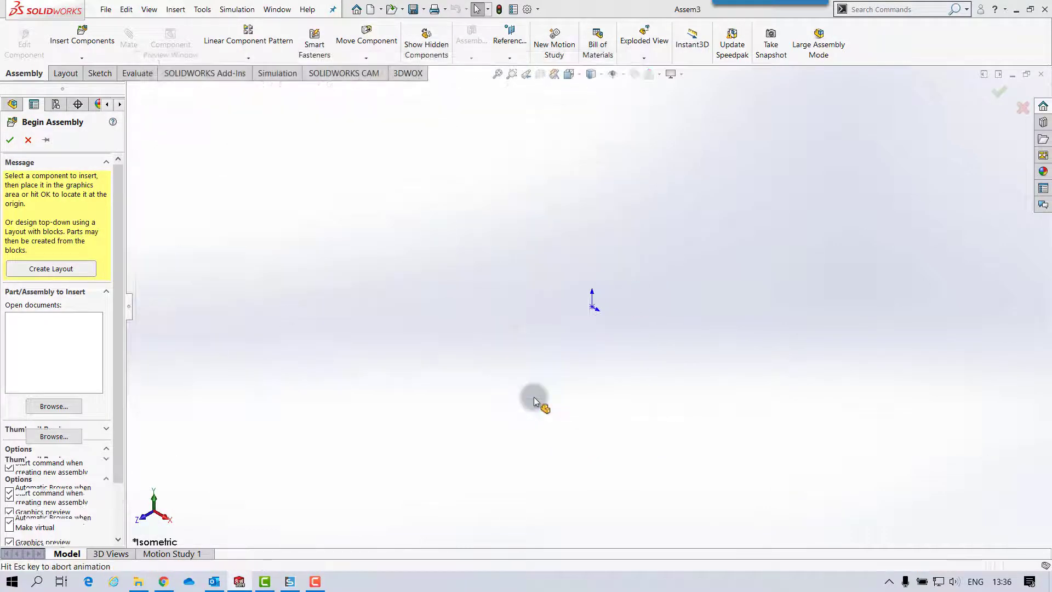
pyautogui.click(538, 404)
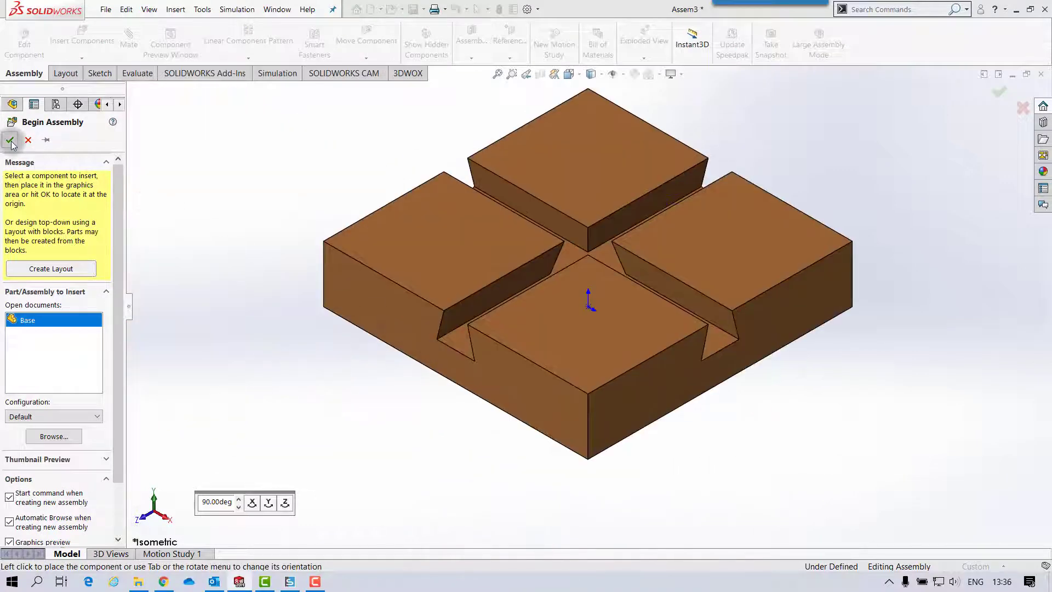
# Step: Fix the Base at the origin and place Slider copies beside it
pyautogui.click(11, 140)
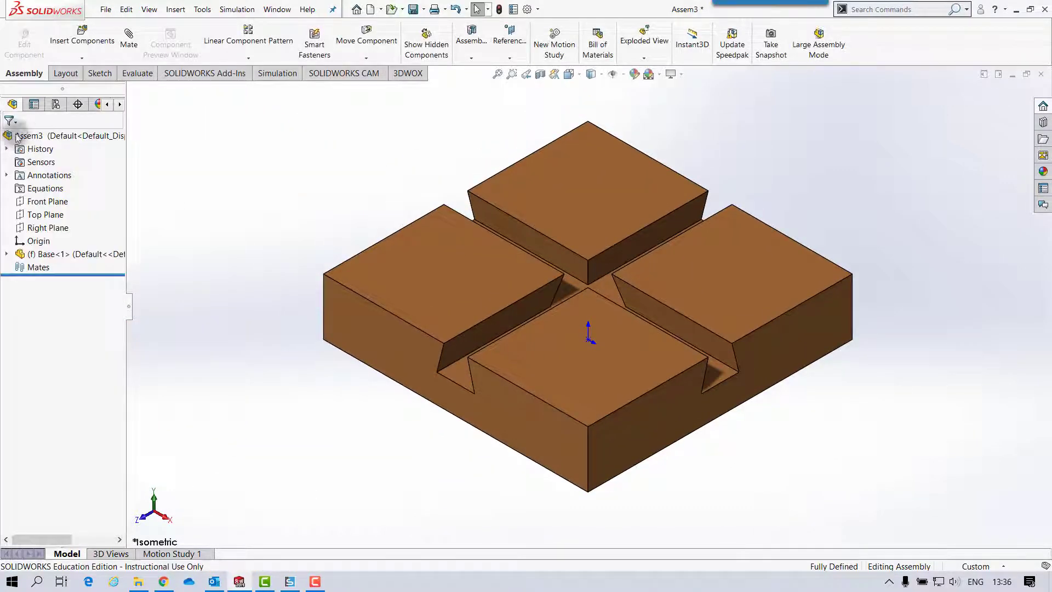
pyautogui.click(84, 40)
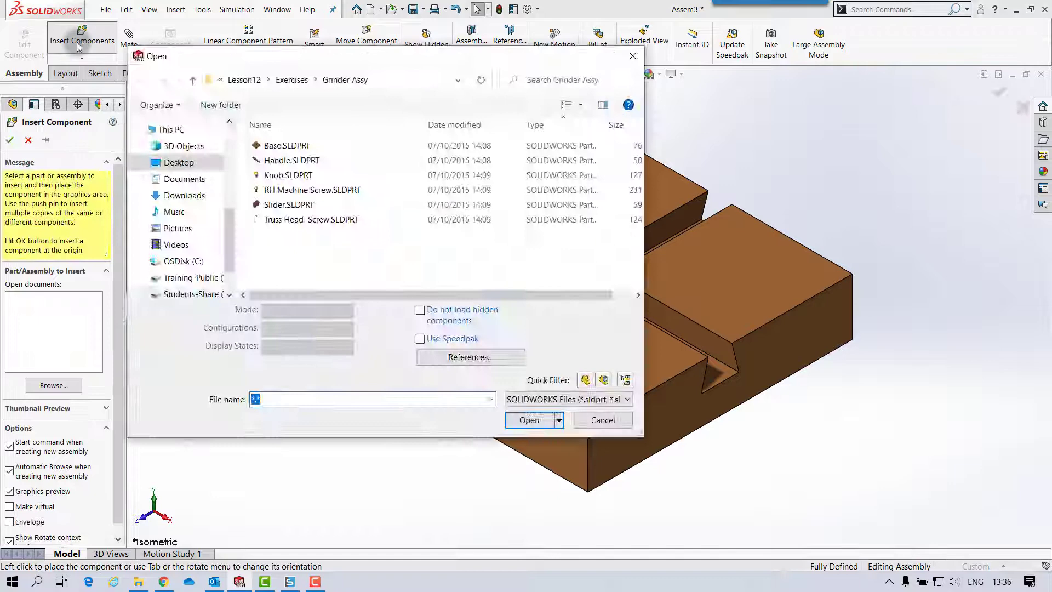
pyautogui.click(311, 219)
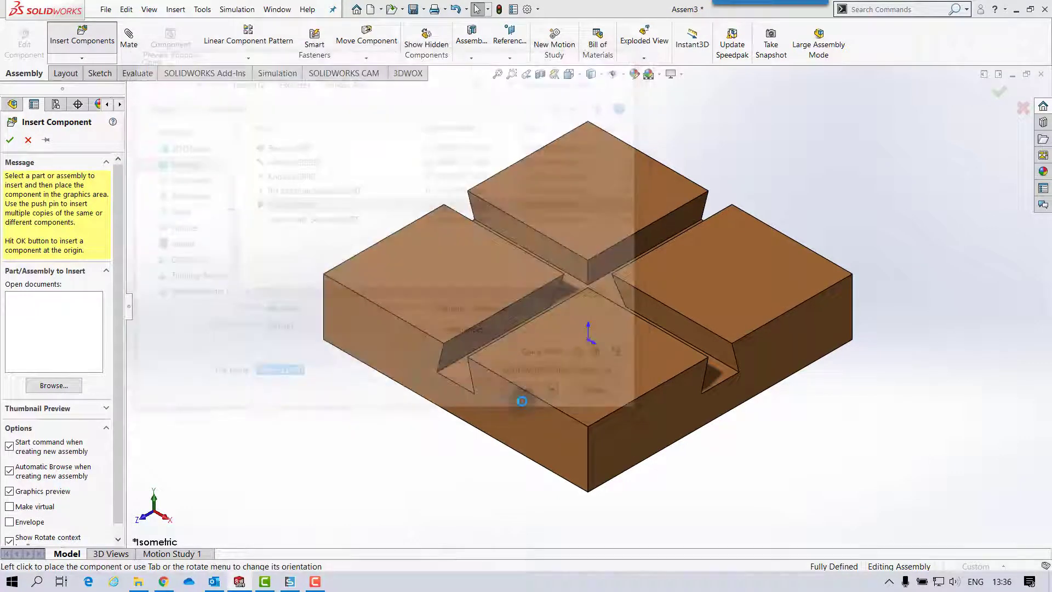
pyautogui.click(30, 299)
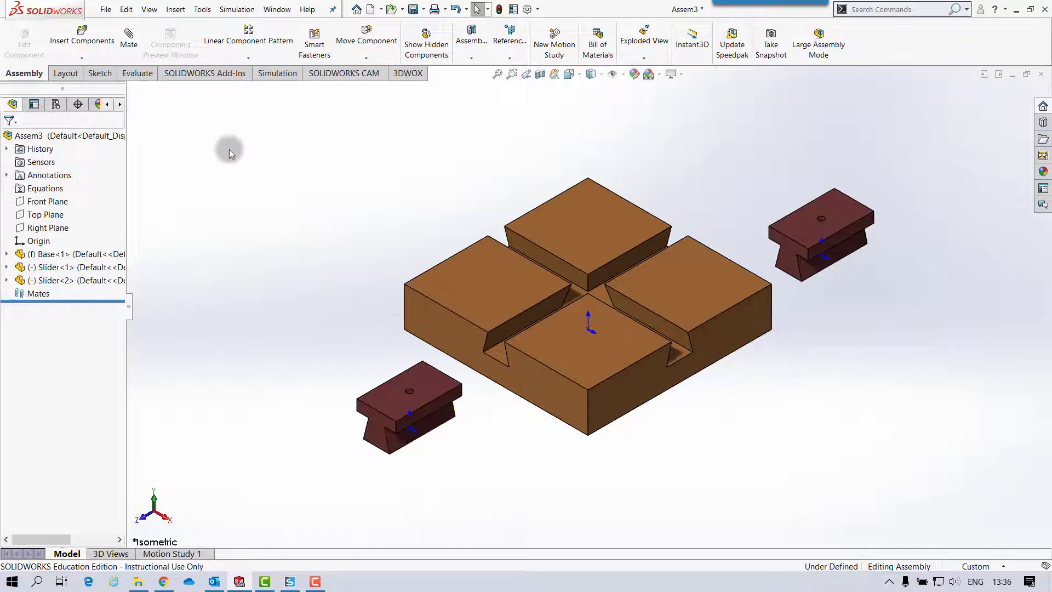
pyautogui.click(128, 40)
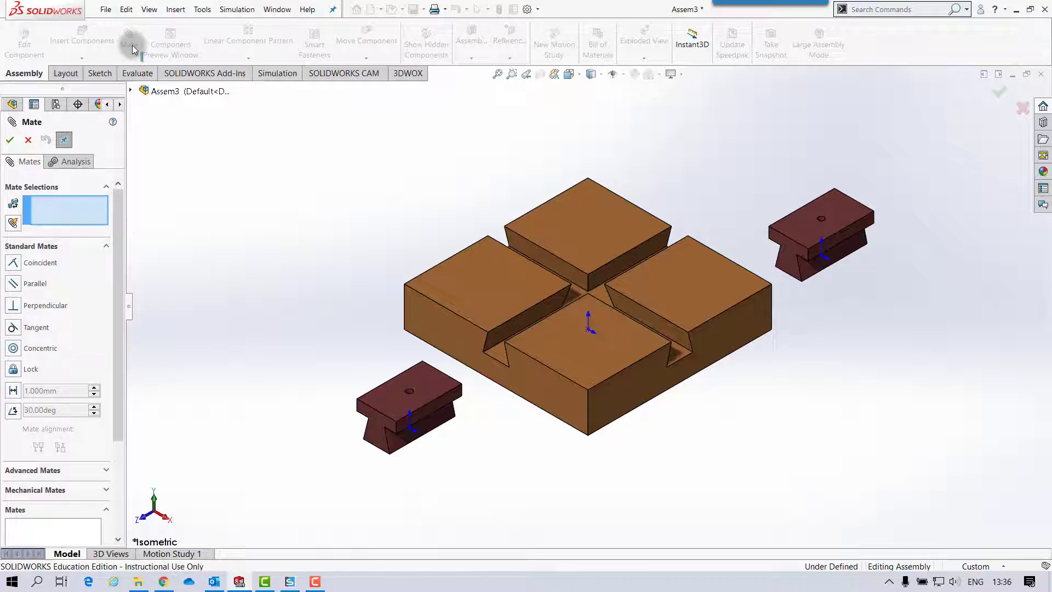
pyautogui.click(507, 361)
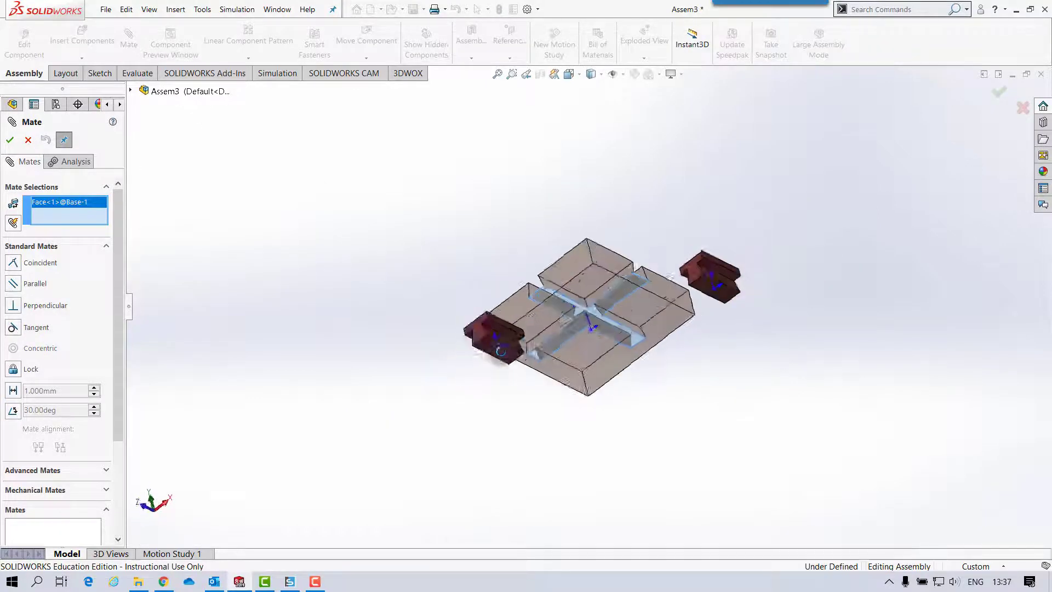
pyautogui.click(516, 313)
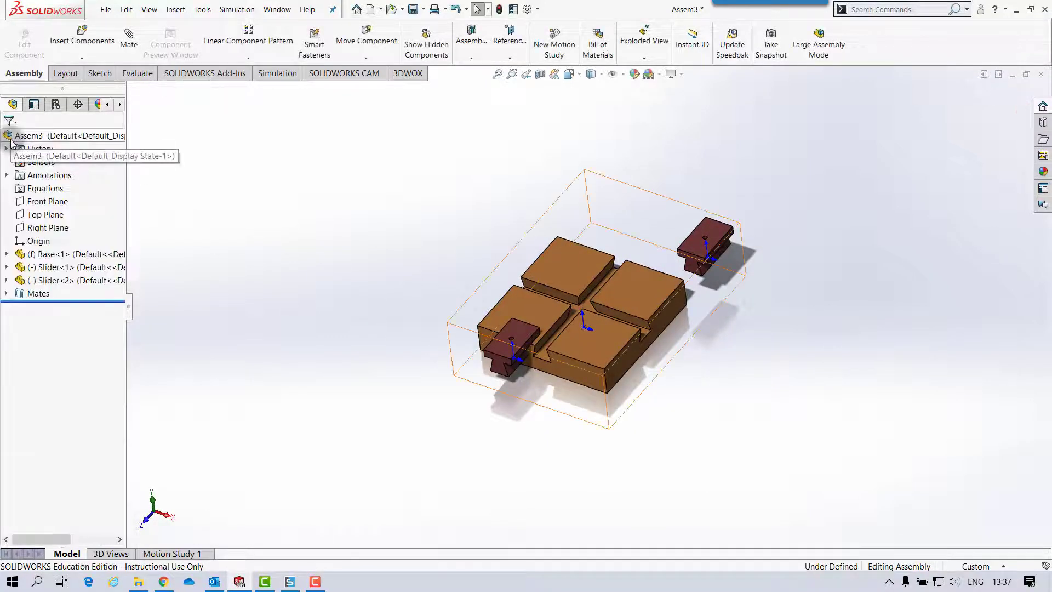
# Step: Rotate the right-hand Slider into a new orientation using Rotate Component
pyautogui.click(366, 56)
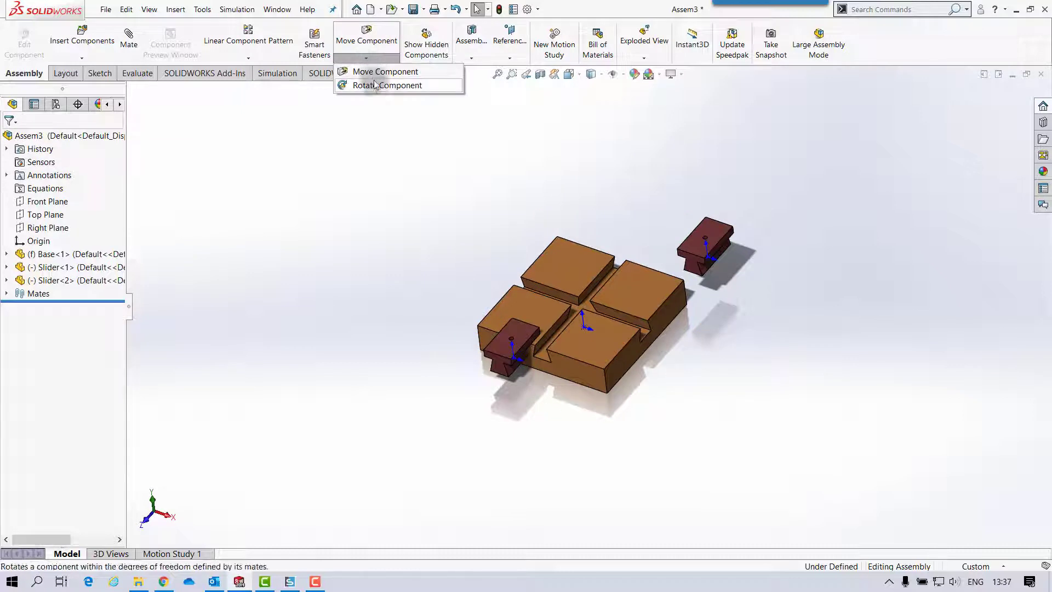
pyautogui.click(388, 85)
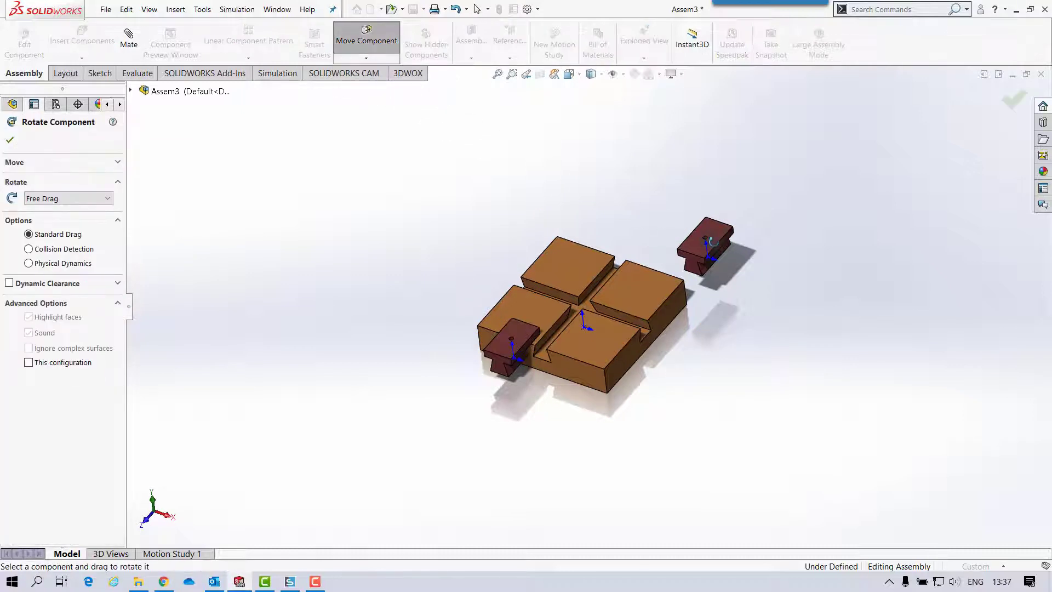
pyautogui.moveTo(705, 255); pyautogui.dragTo(705, 248)
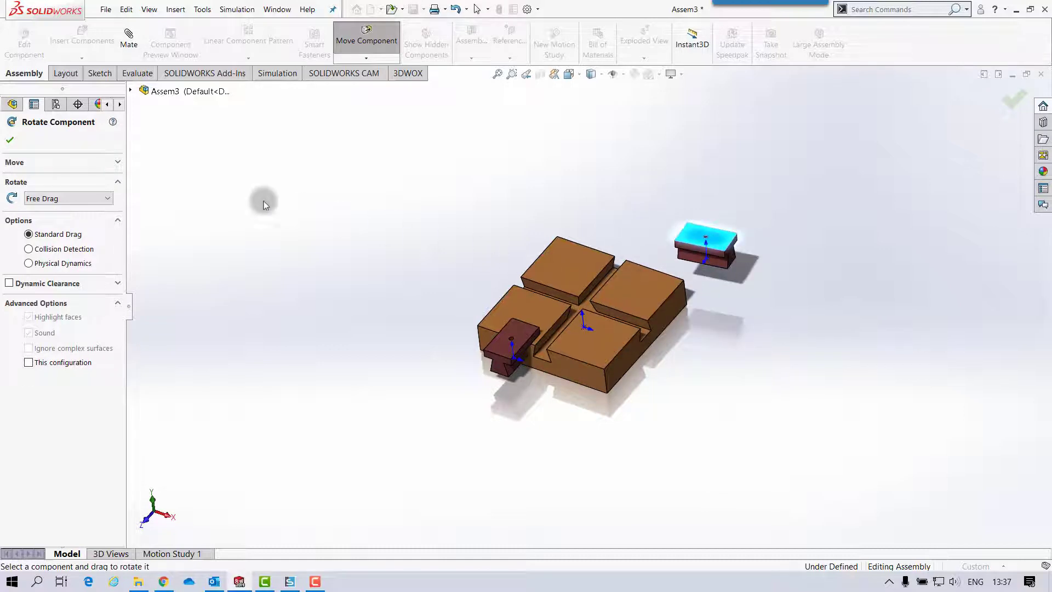
pyautogui.click(8, 138)
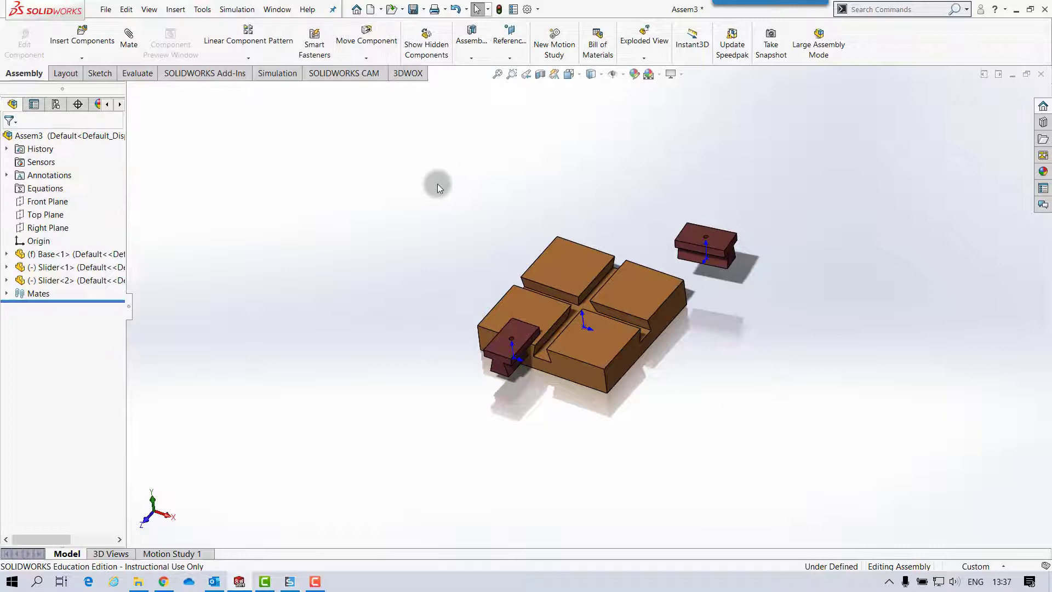
pyautogui.moveTo(130, 45)
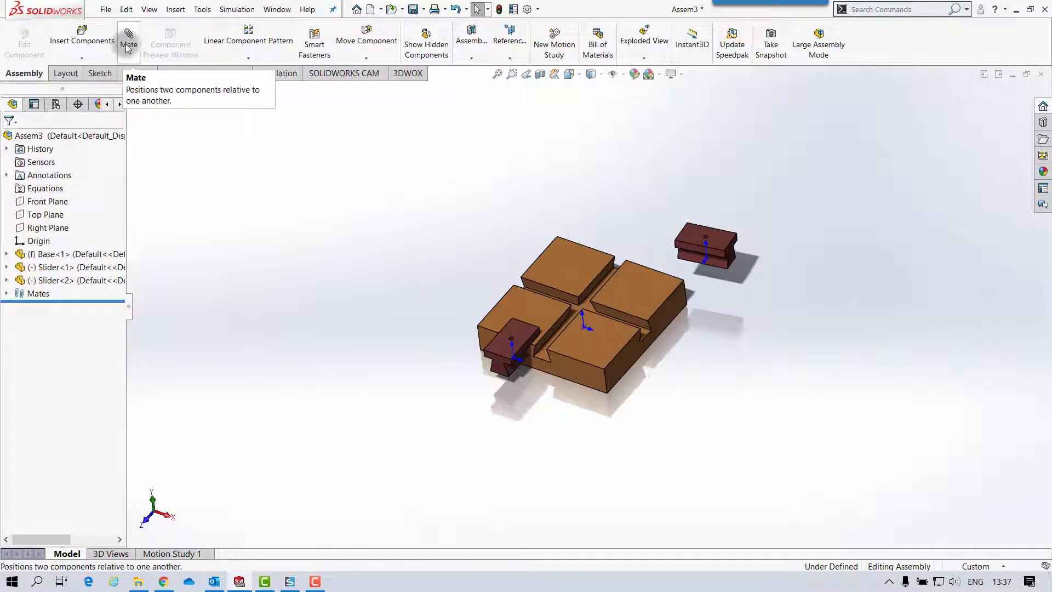
# Step: Centre each Slider in the Base grooves with Width mates and add a Coincident mate
pyautogui.click(129, 37)
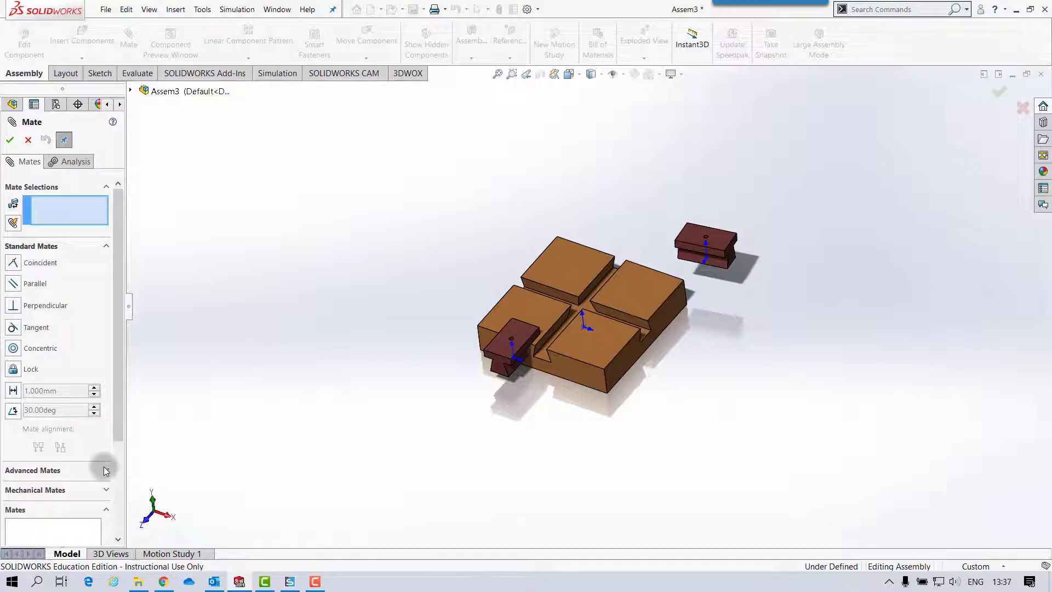
pyautogui.click(33, 470)
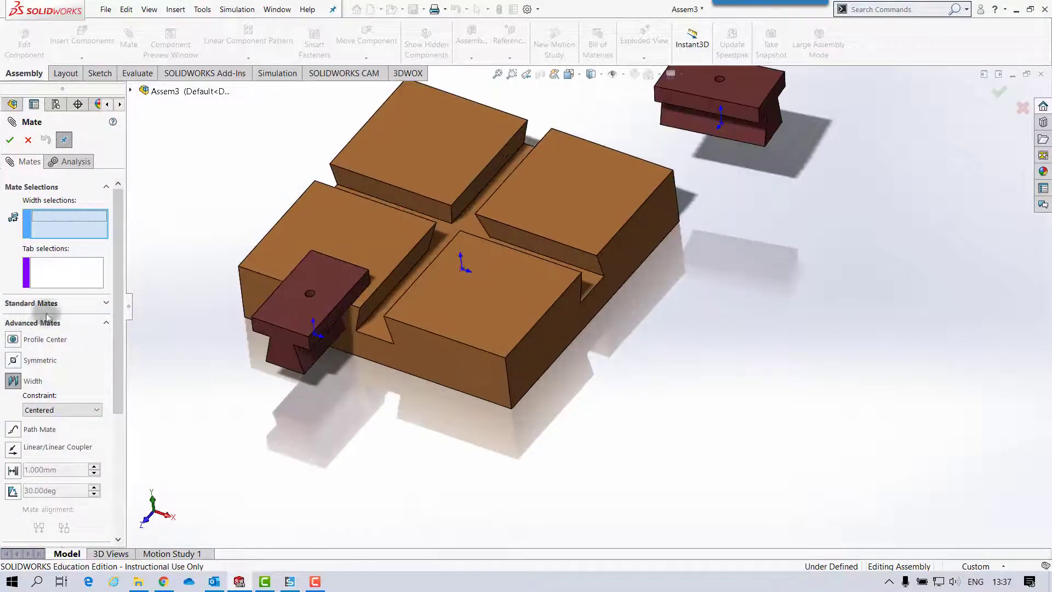
pyautogui.click(577, 272)
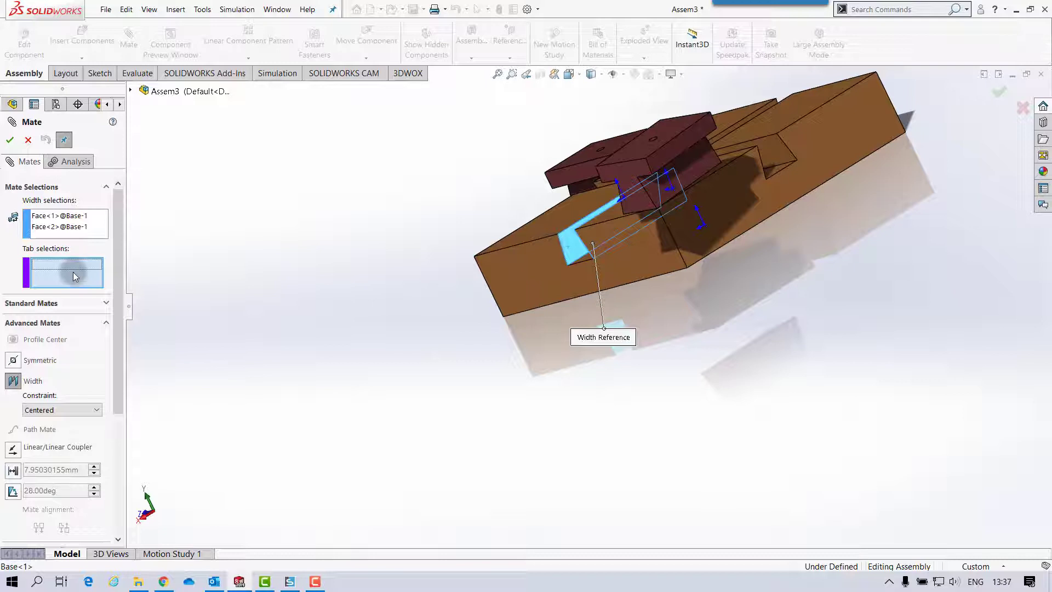
pyautogui.click(692, 174)
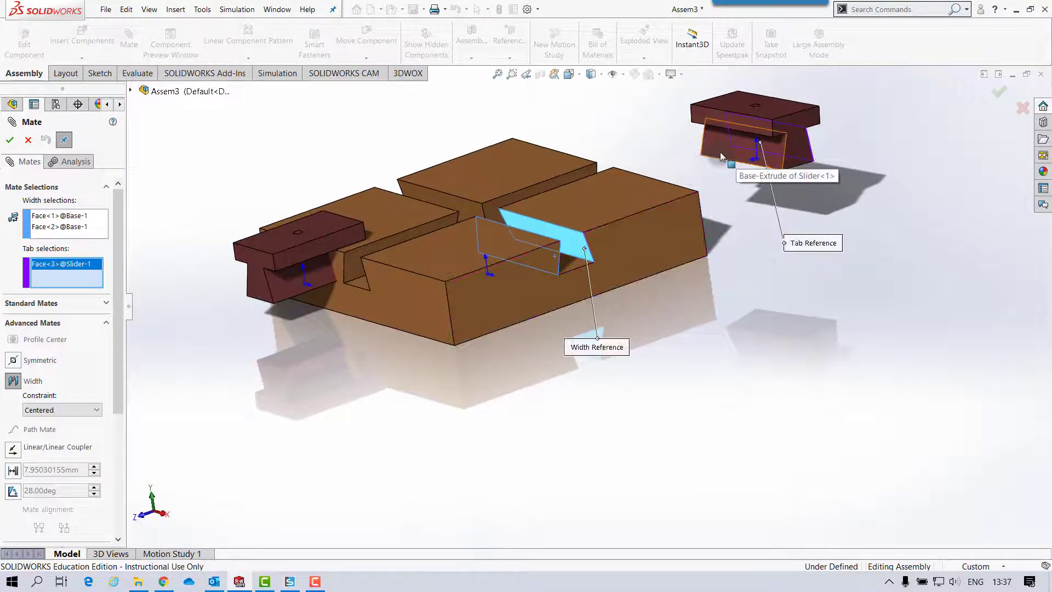
pyautogui.click(570, 216)
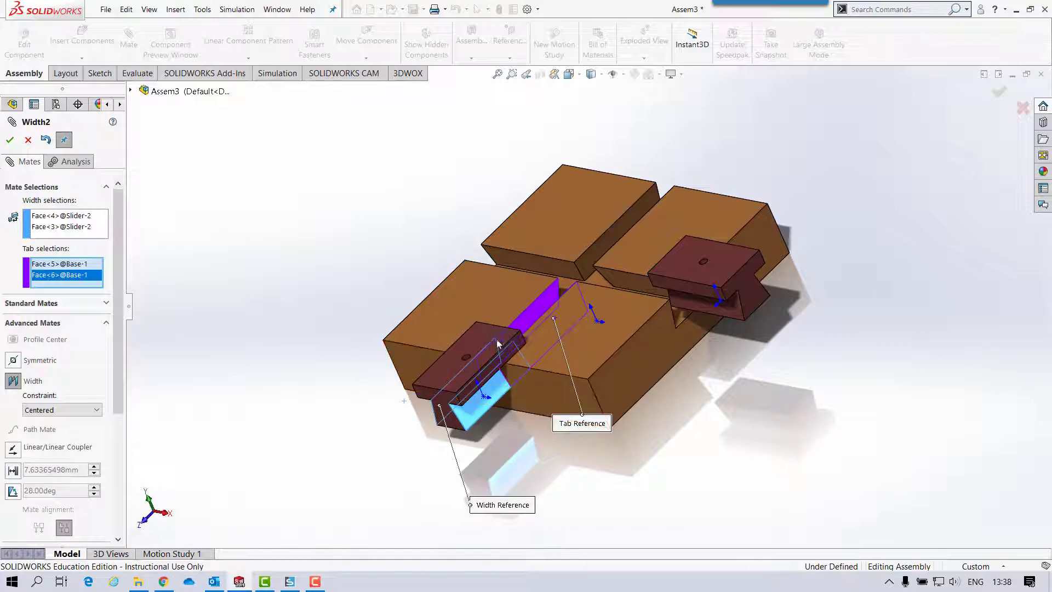
pyautogui.click(10, 141)
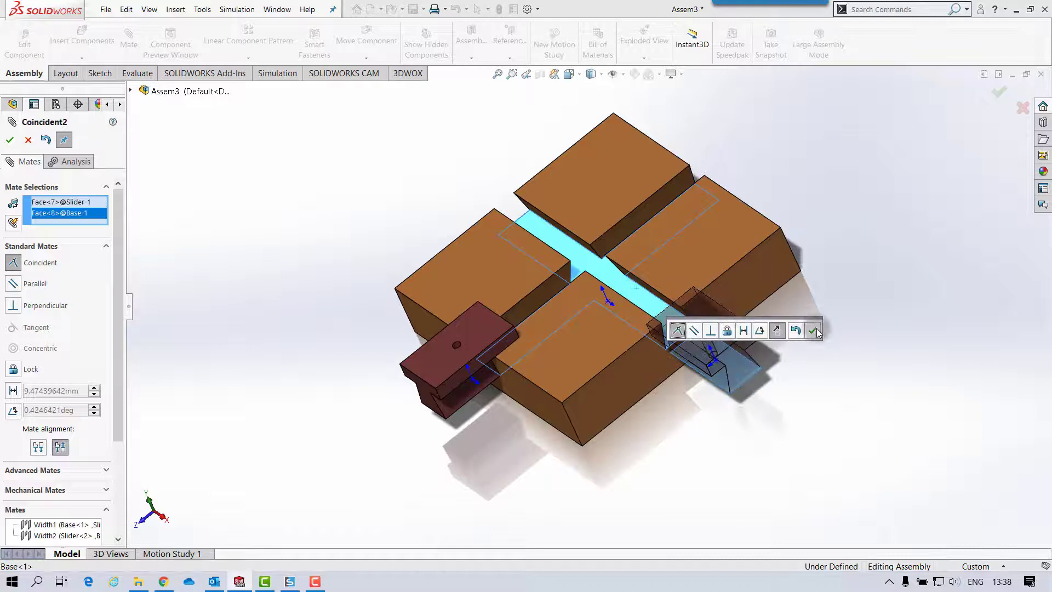
pyautogui.click(813, 331)
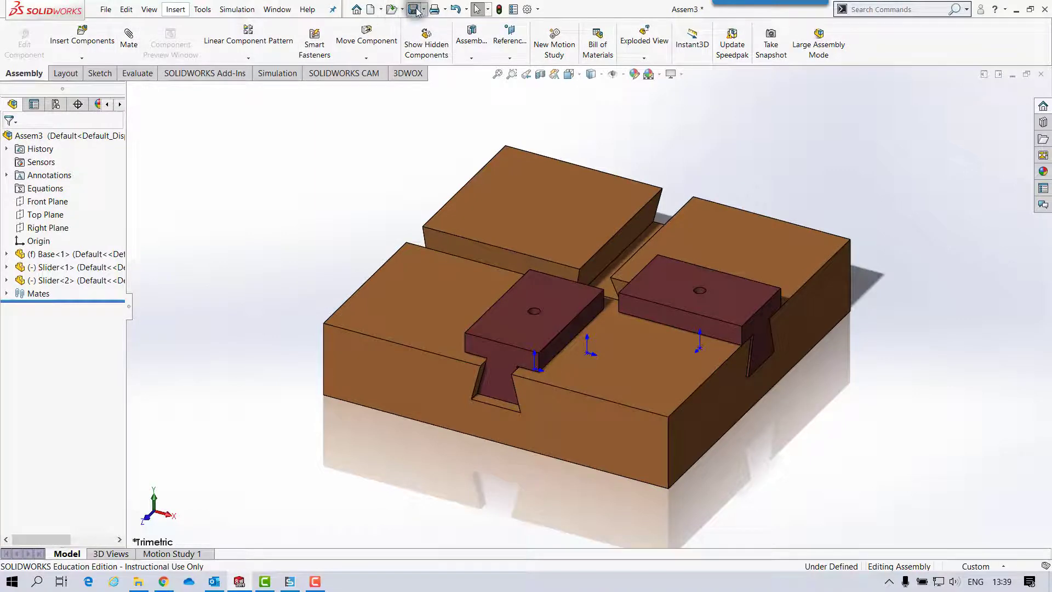
# Step: Save all modified documents, naming the assembly 'Gripe Grinder'
pyautogui.click(411, 8)
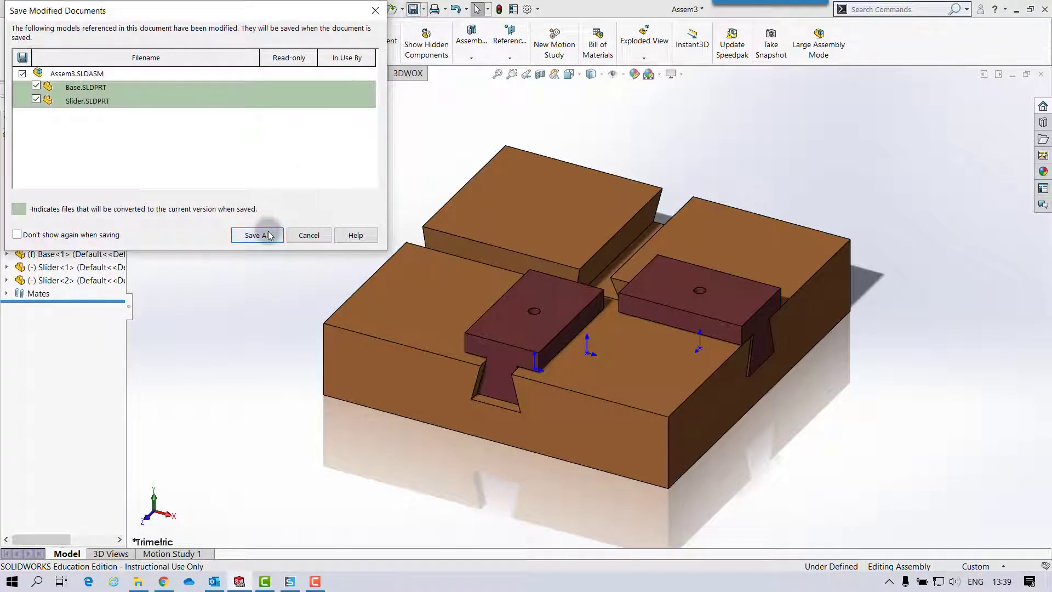
pyautogui.click(257, 235)
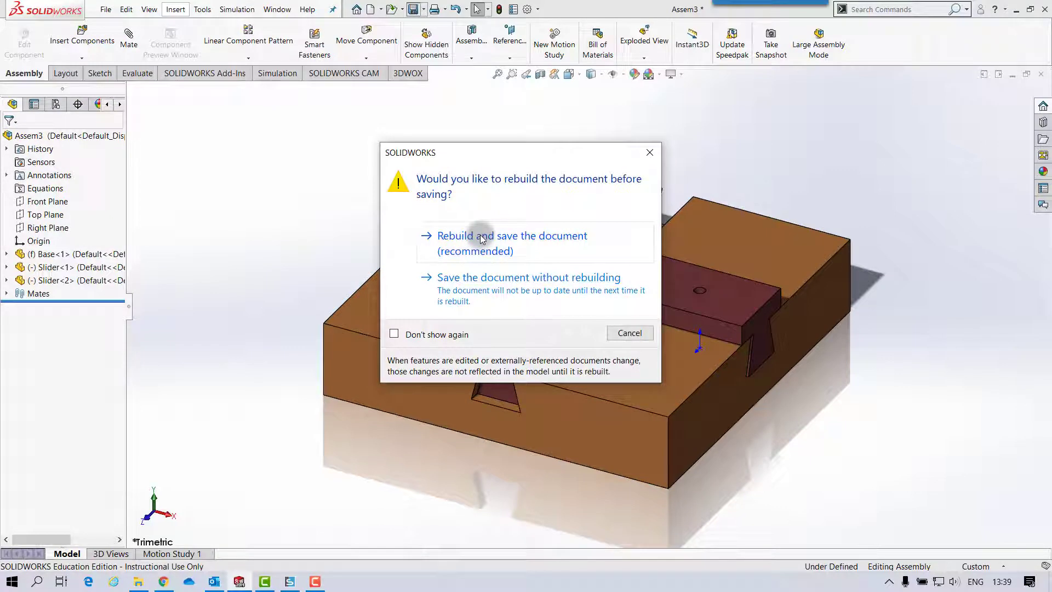
pyautogui.click(482, 236)
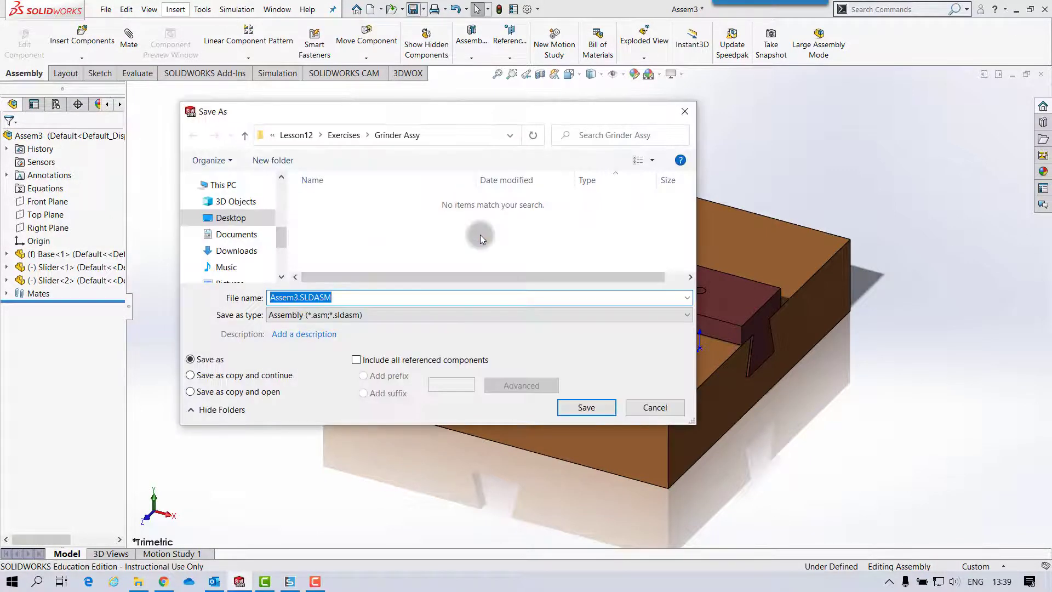
pyautogui.moveTo(340, 220)
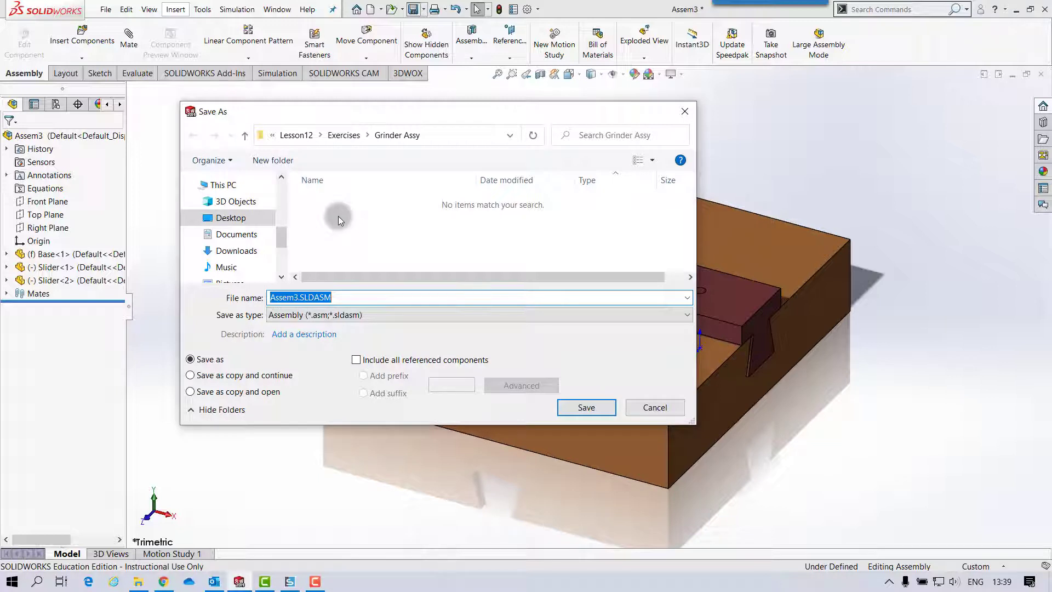
pyautogui.write('Gripe')
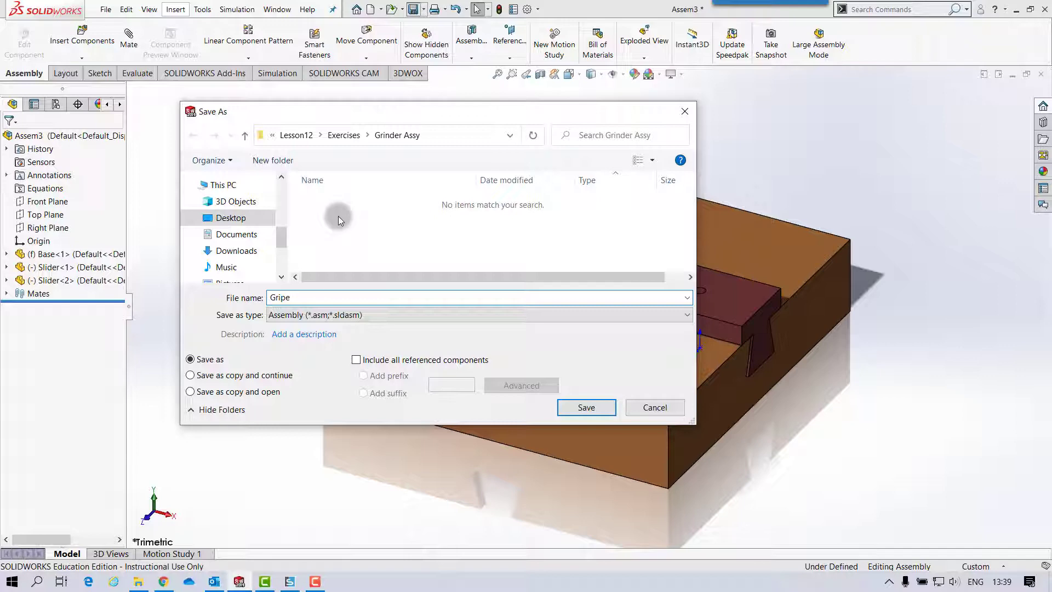
pyautogui.write('Grinder')
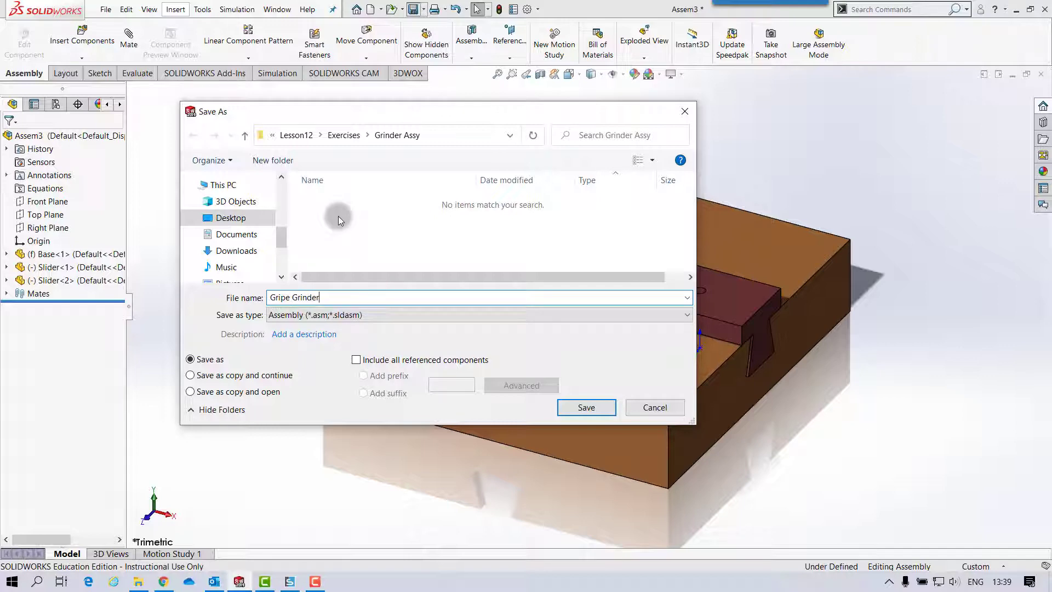
pyautogui.click(586, 408)
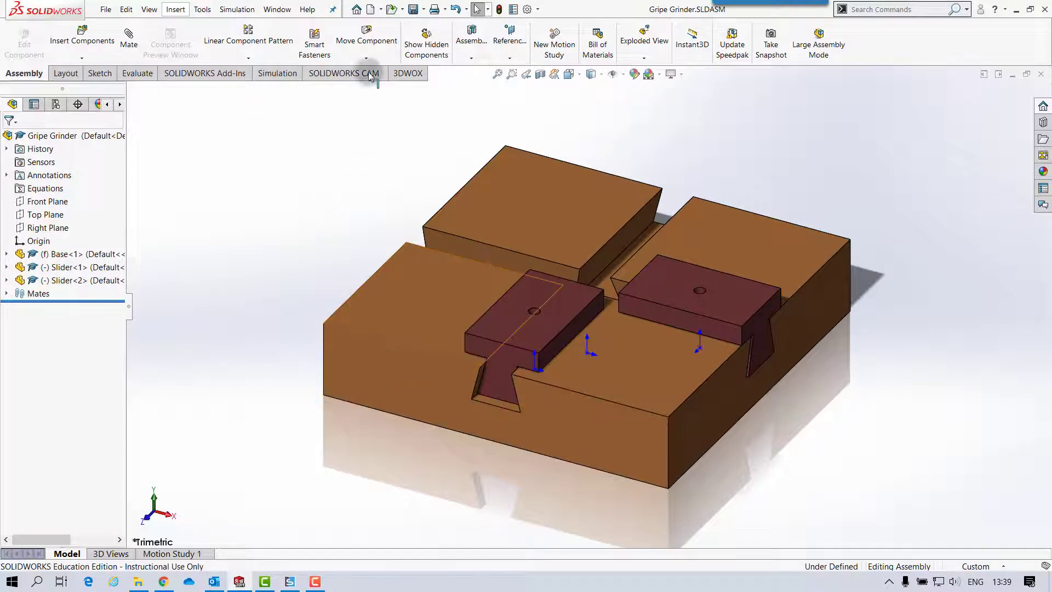
# Step: Start a new Assembly_MM assembly with the Handle part fixed at the origin
pyautogui.click(372, 9)
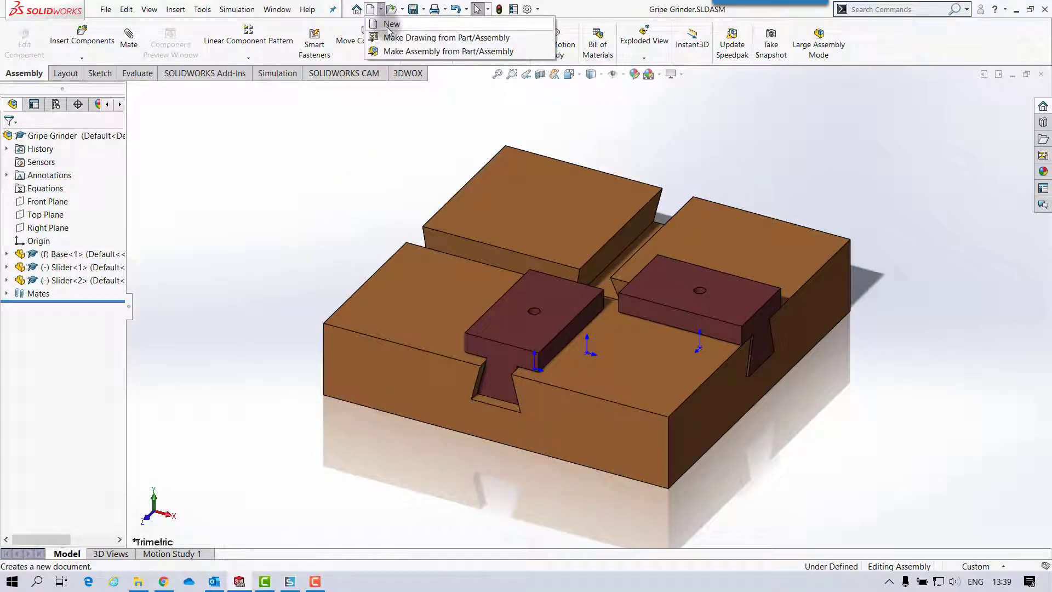
pyautogui.click(393, 23)
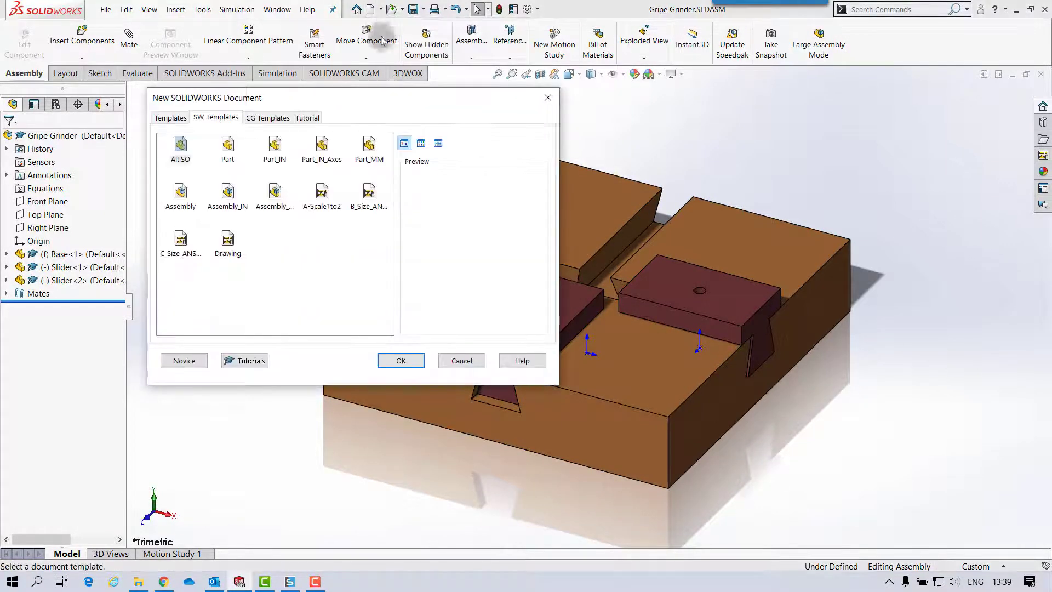
pyautogui.click(275, 194)
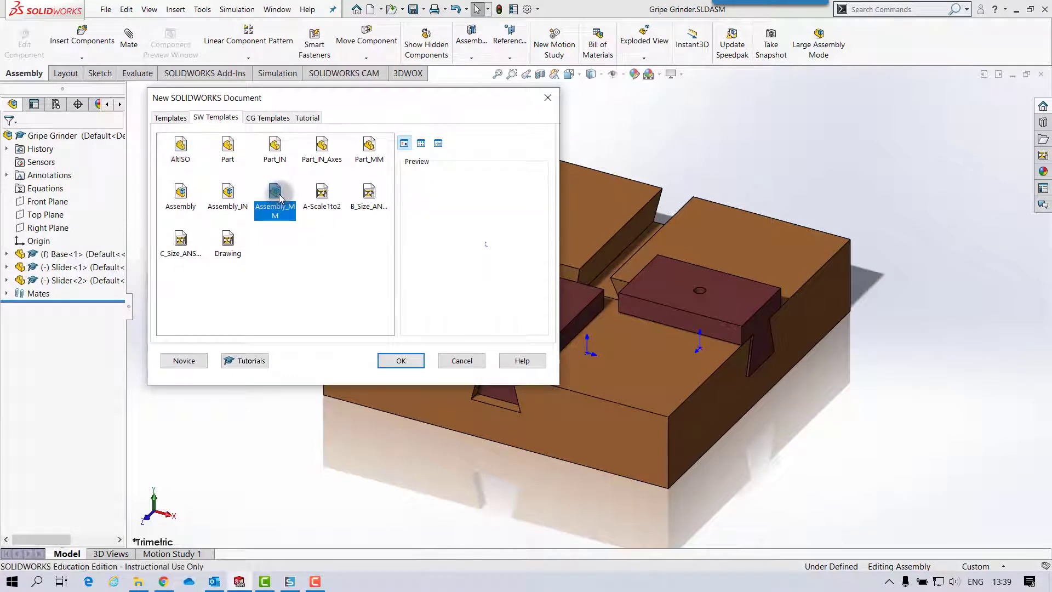
pyautogui.click(401, 360)
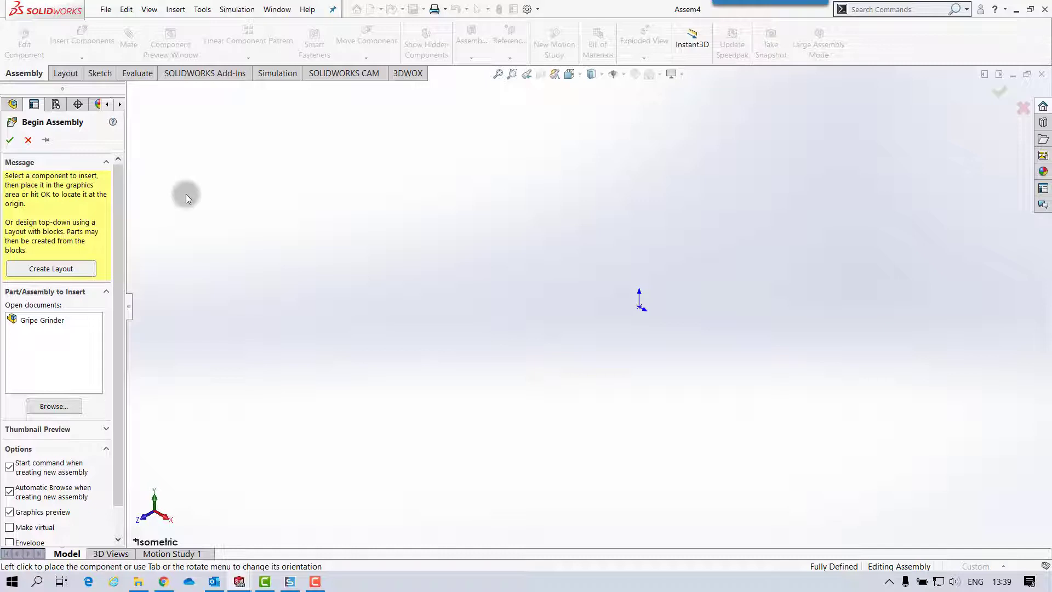
pyautogui.moveTo(172, 227)
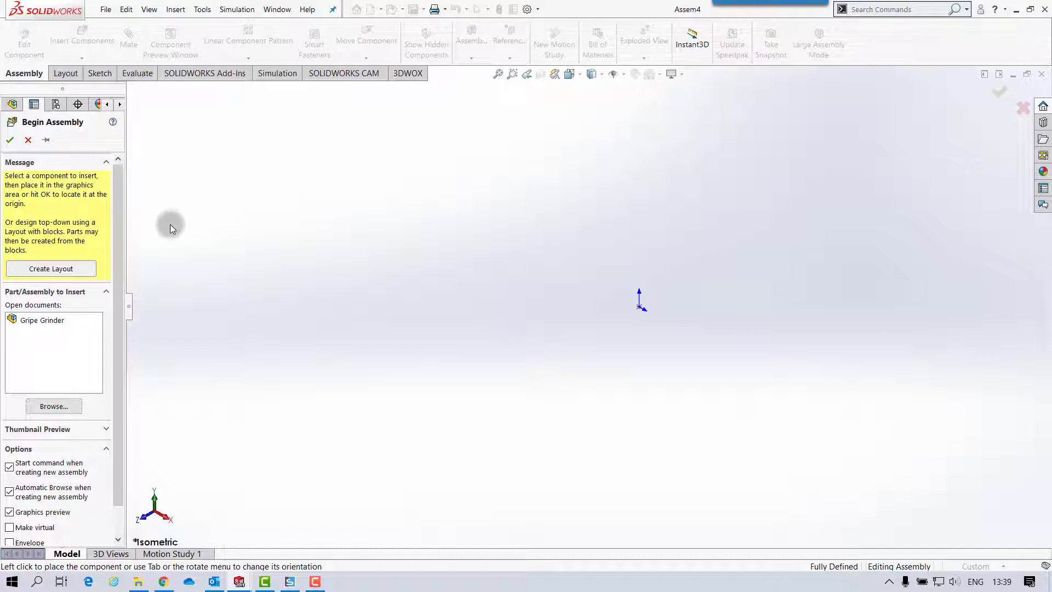
pyautogui.click(53, 406)
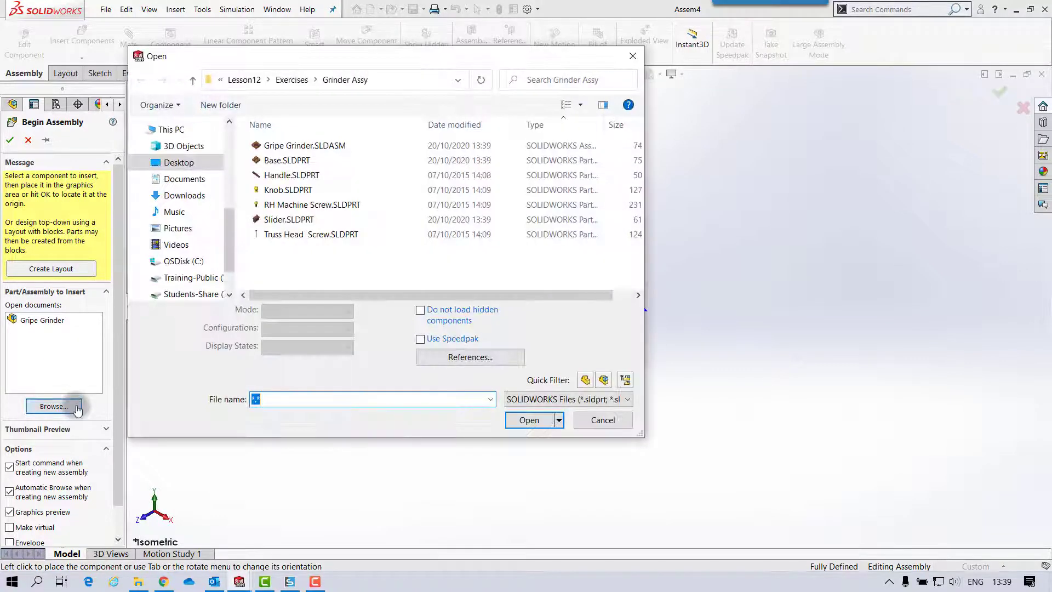
pyautogui.click(290, 175)
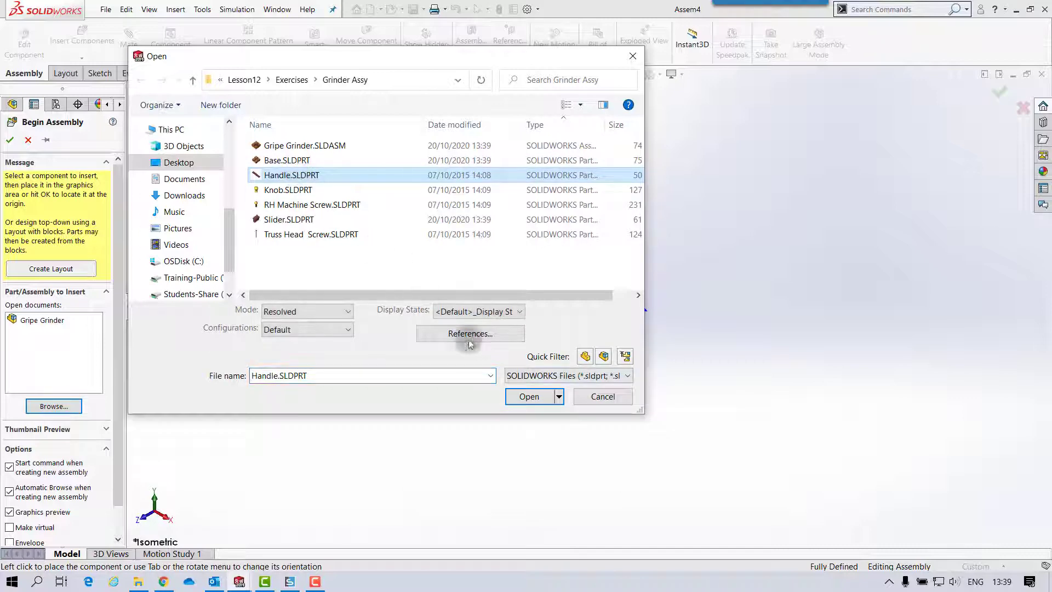
pyautogui.click(530, 397)
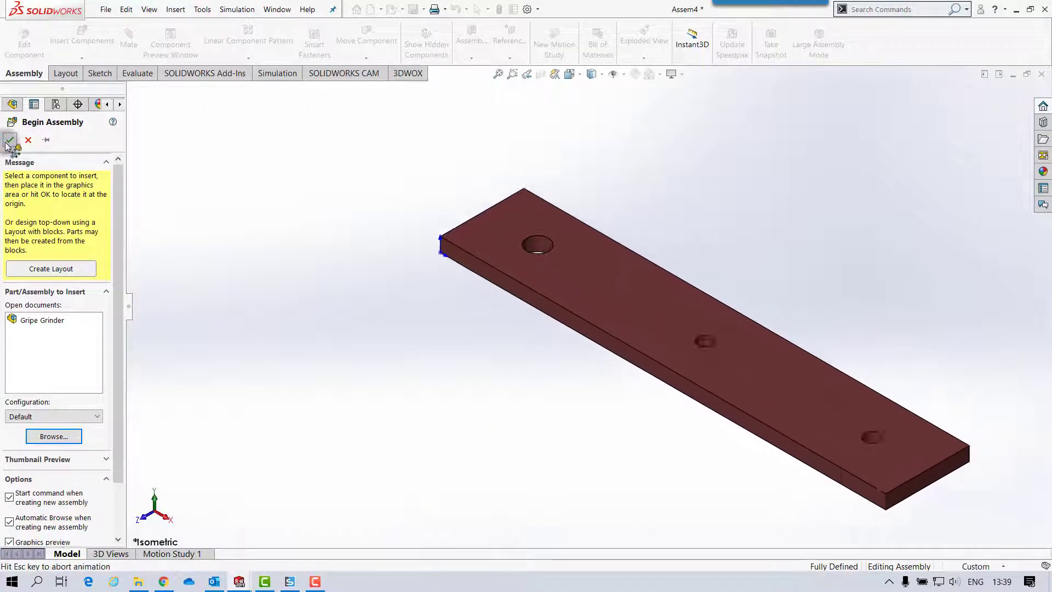
pyautogui.click(9, 144)
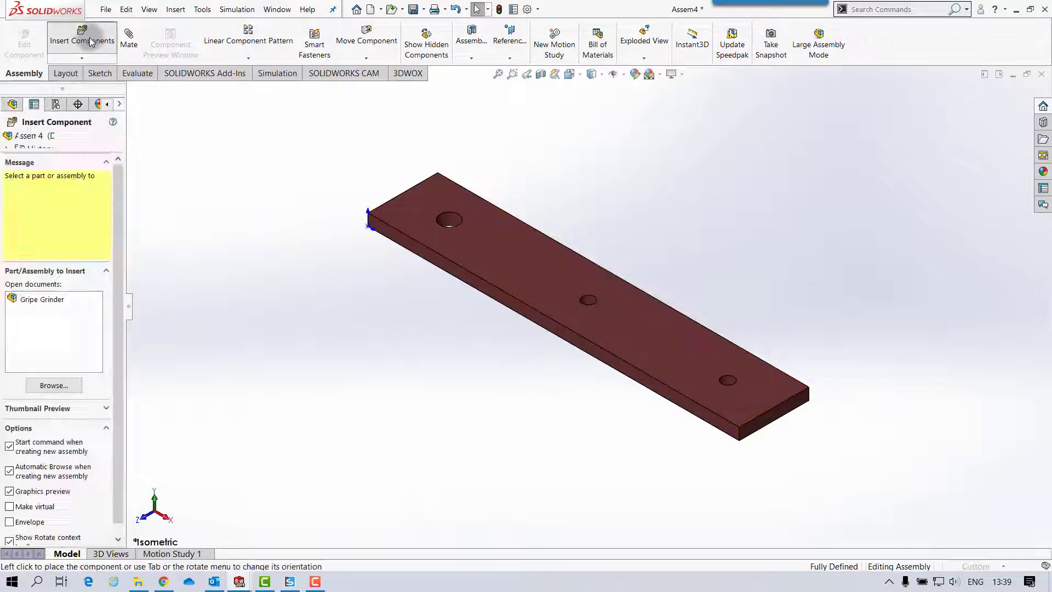
# Step: Insert the Knob part and place it above the Handle
pyautogui.click(53, 385)
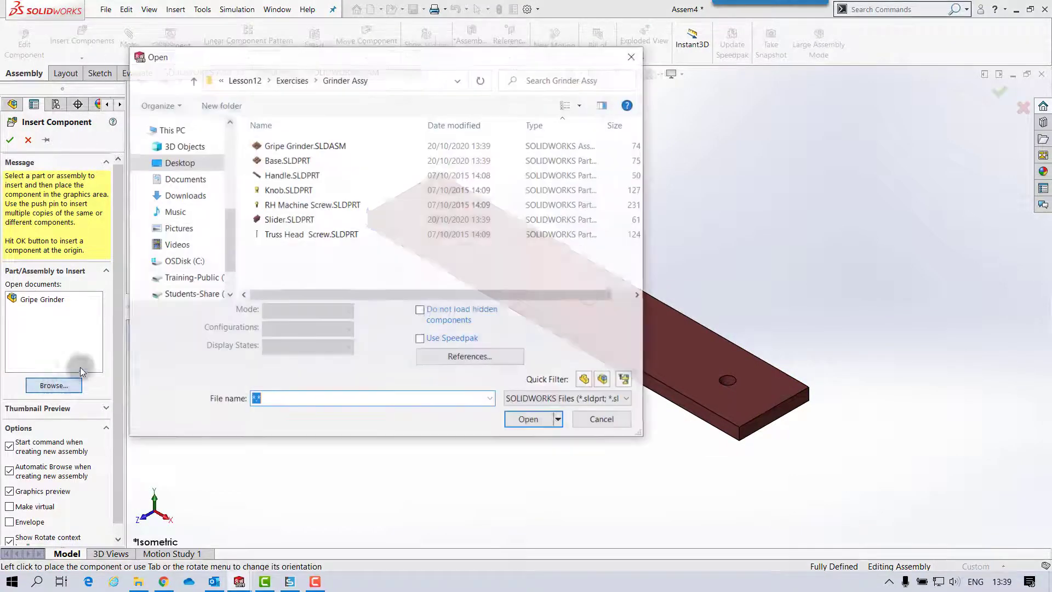
pyautogui.click(288, 189)
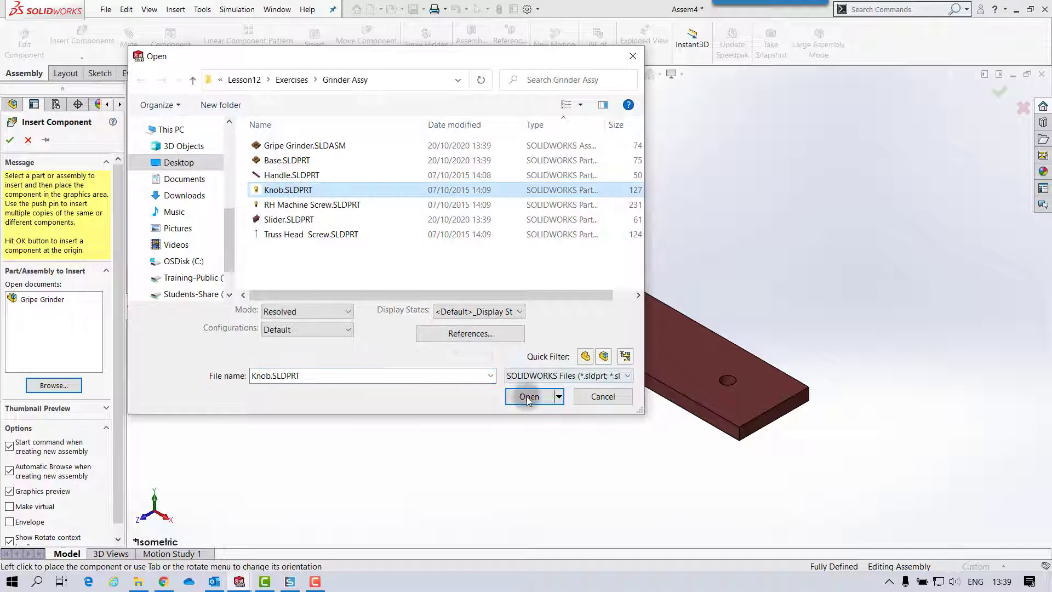
pyautogui.click(529, 396)
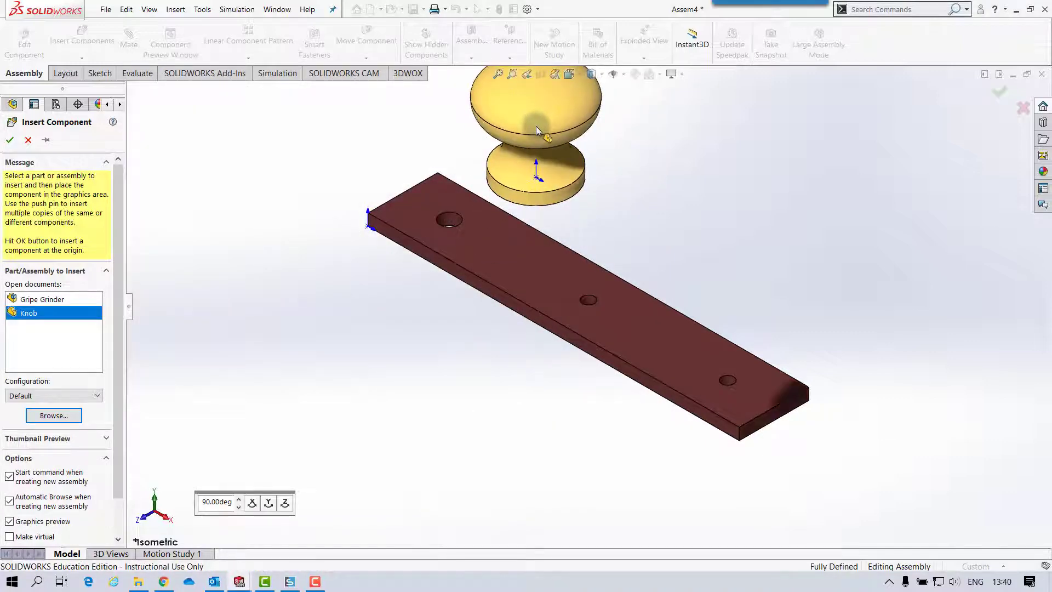
pyautogui.click(10, 137)
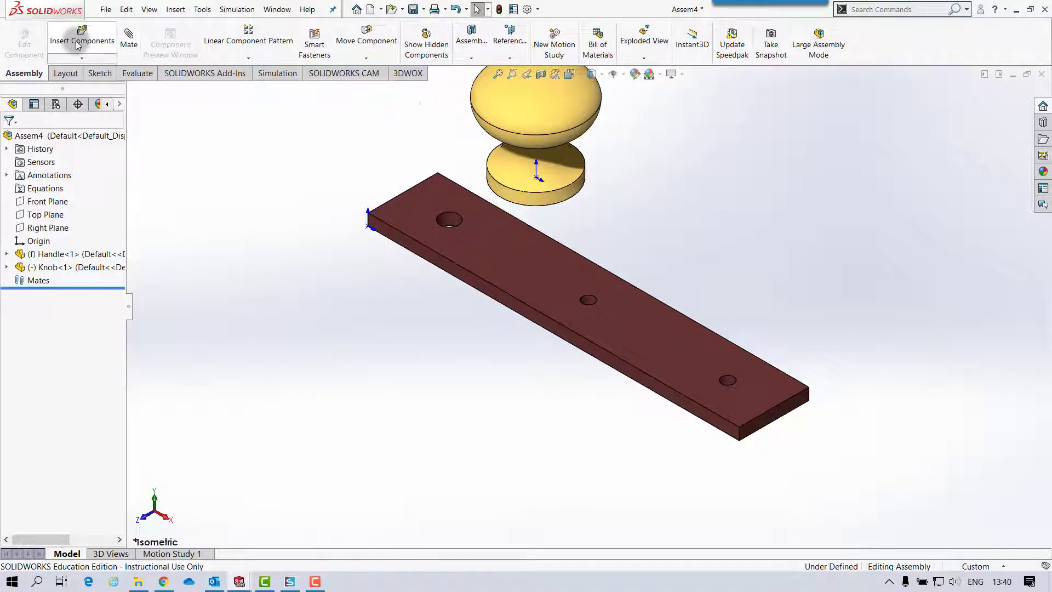
pyautogui.click(83, 38)
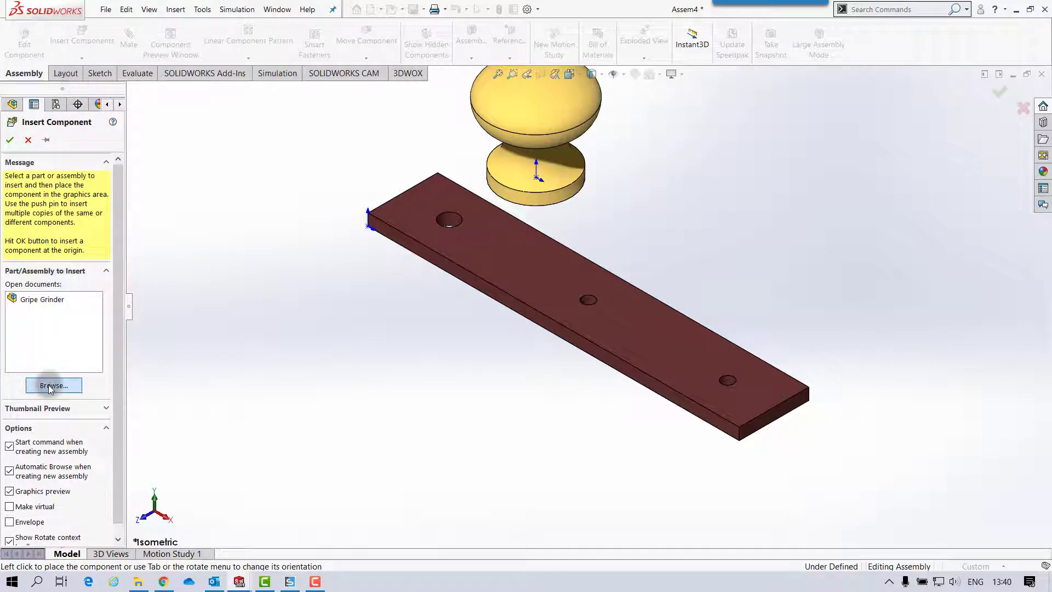
# Step: Insert the Truss Head Screw in the #8-32 (.5" LONG) configuration beside the Handle
pyautogui.click(53, 385)
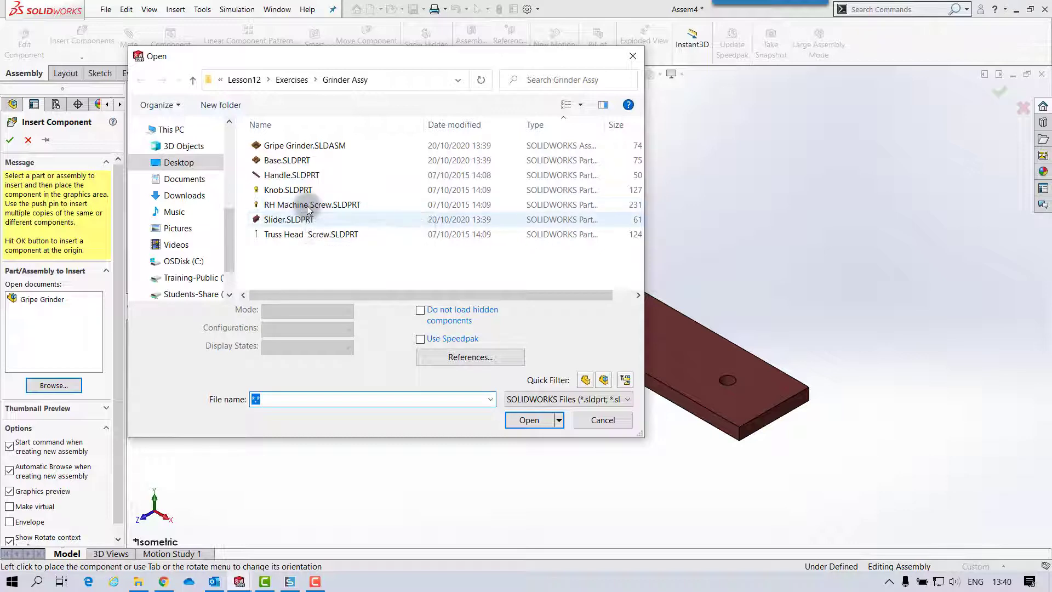
pyautogui.moveTo(302, 220)
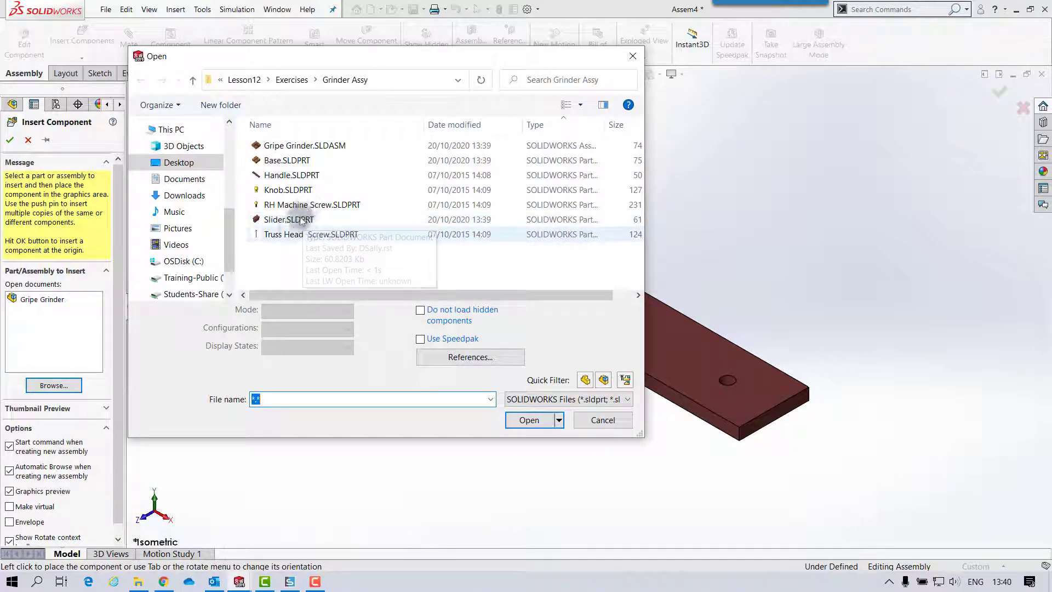
pyautogui.click(291, 234)
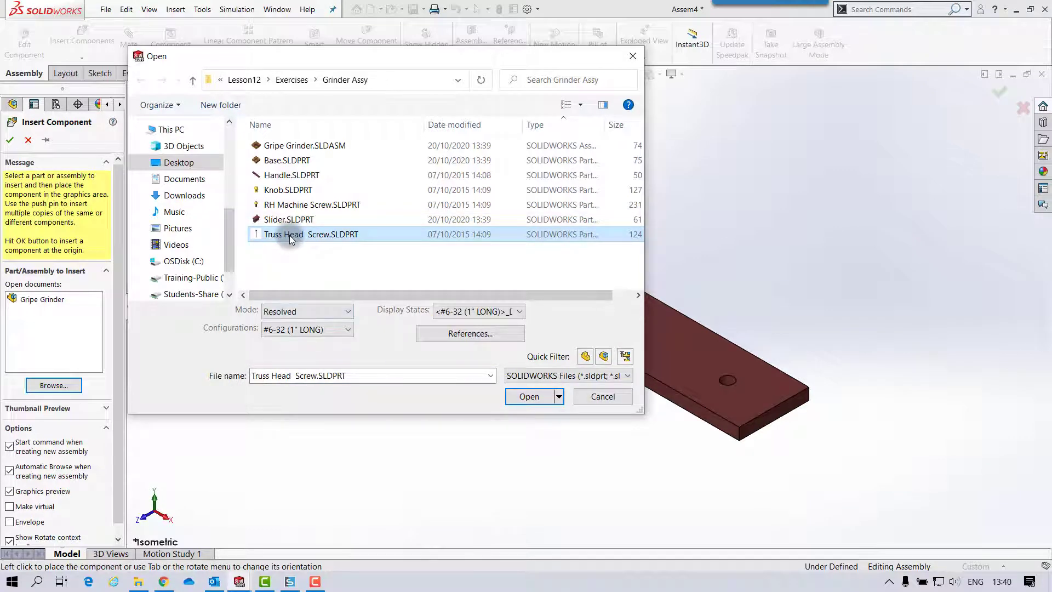
pyautogui.click(347, 329)
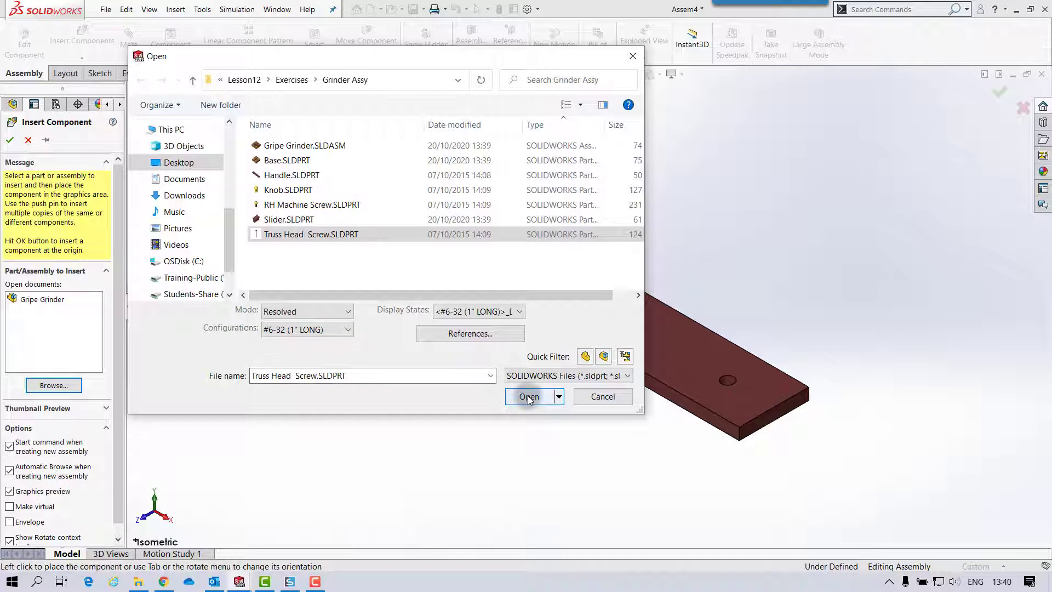
pyautogui.click(529, 396)
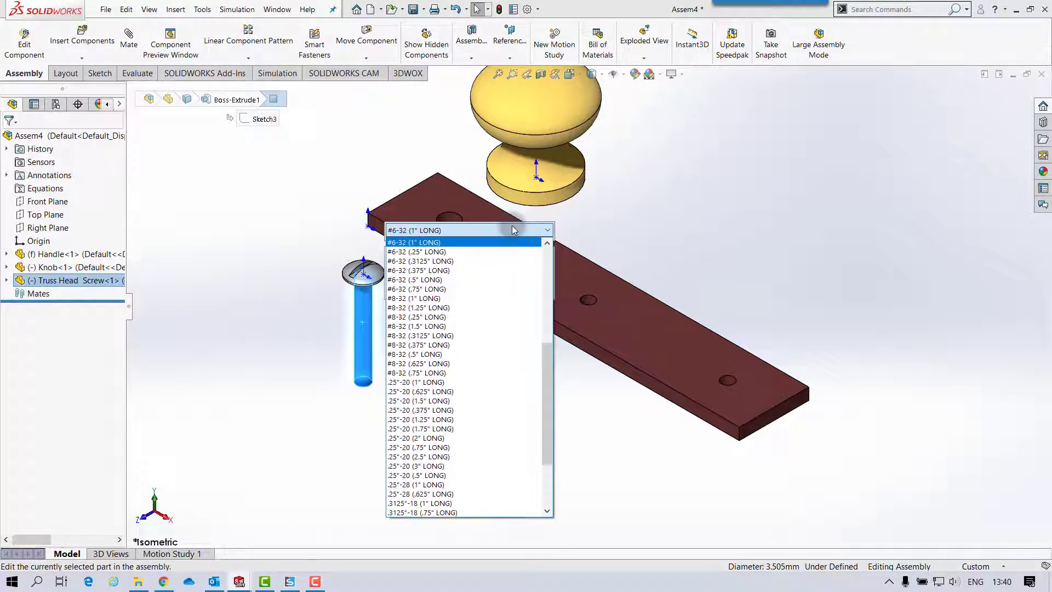
pyautogui.scroll(-3)
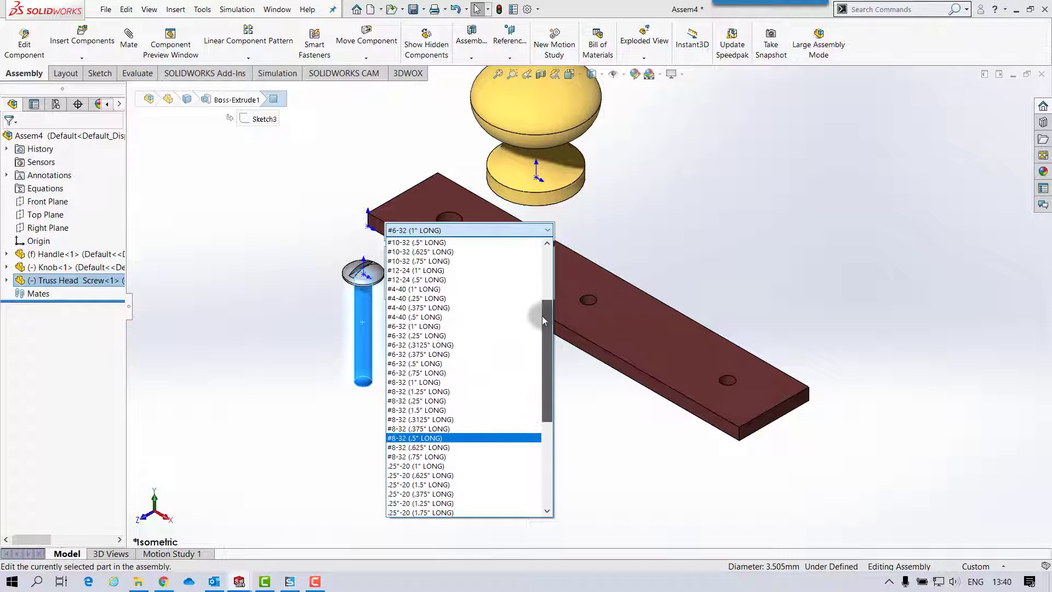
pyautogui.scroll(-3)
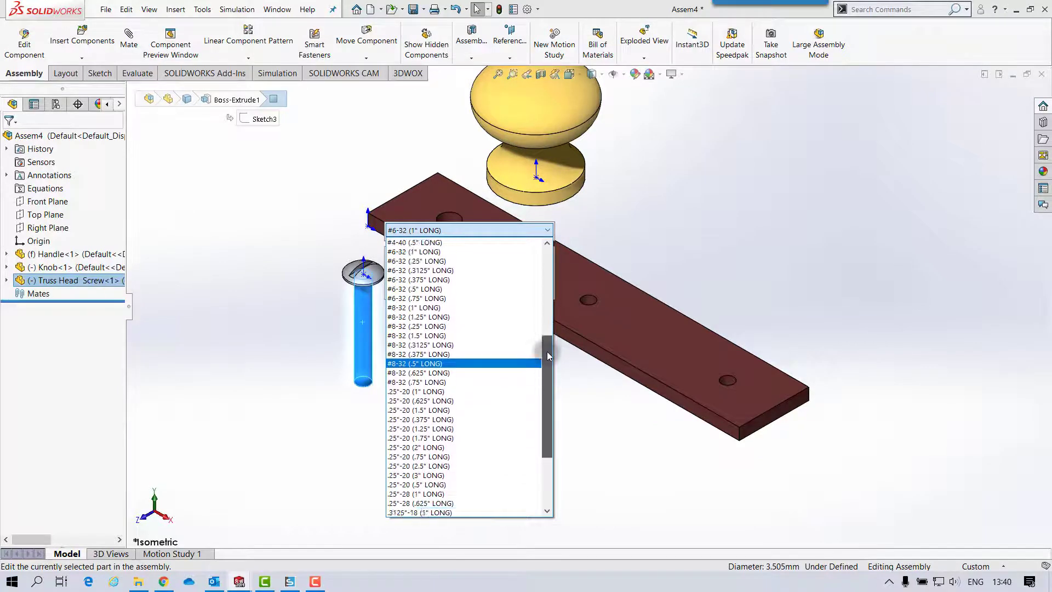
pyautogui.scroll(-3)
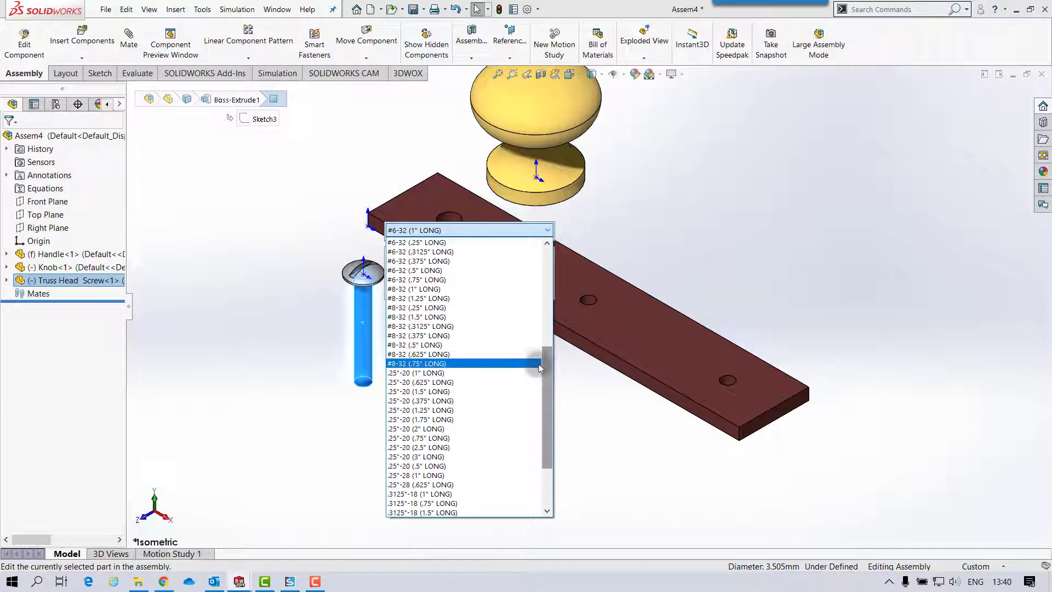
pyautogui.click(415, 345)
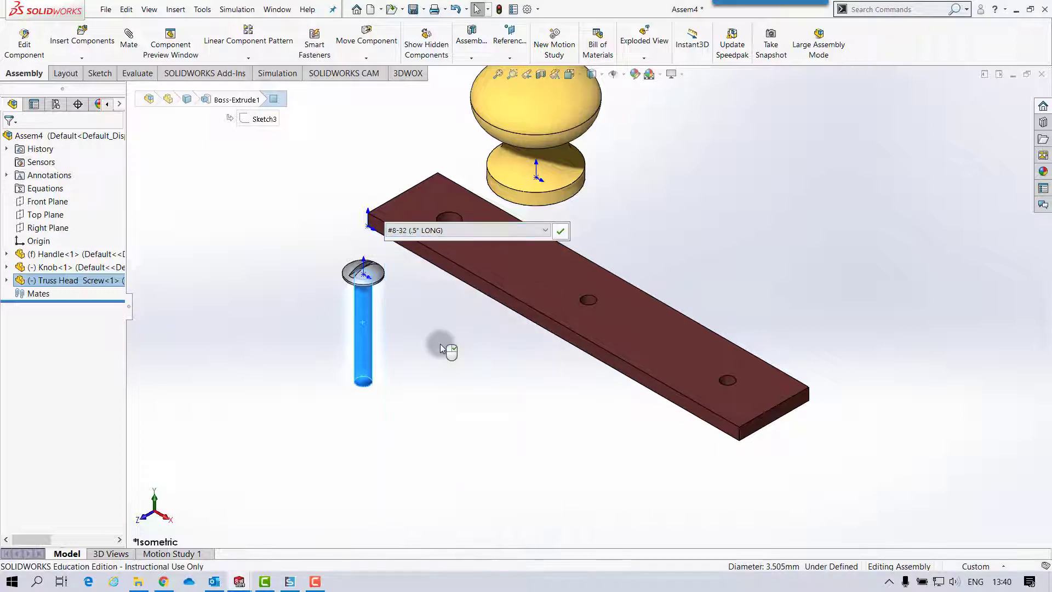
pyautogui.click(561, 230)
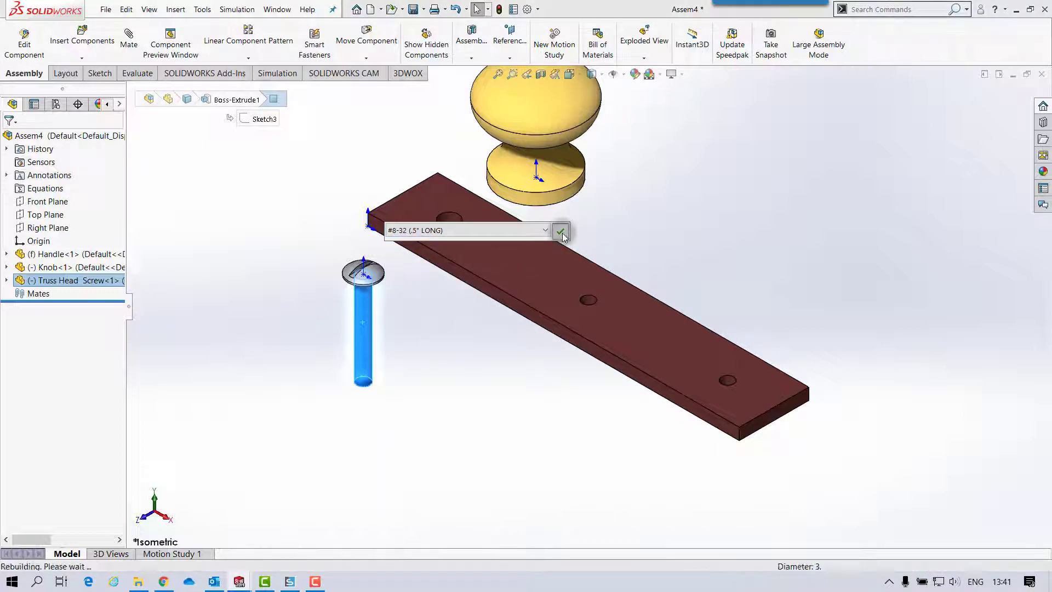
pyautogui.click(561, 230)
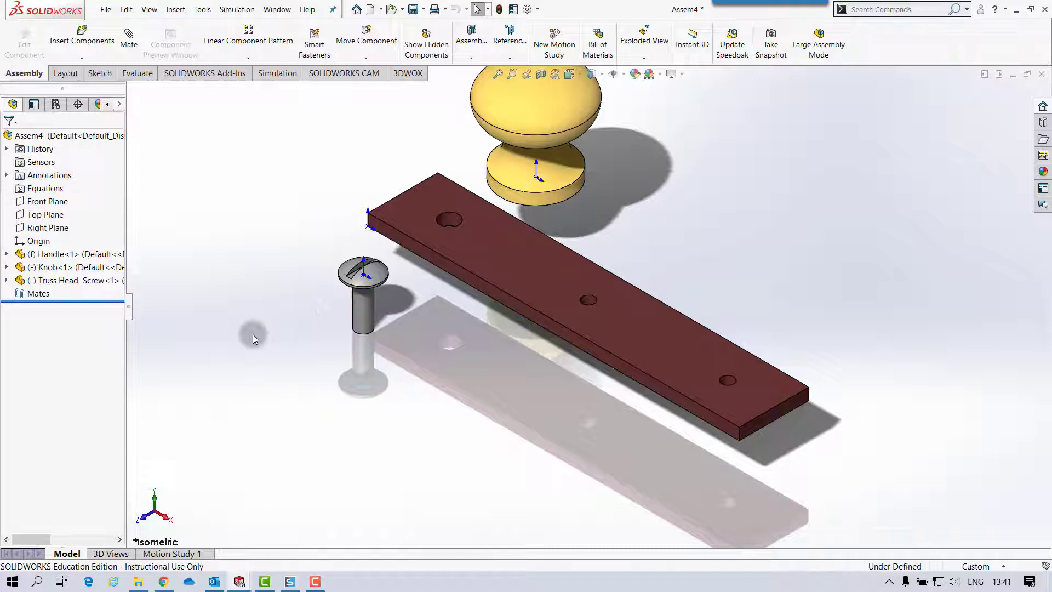
# Step: Insert RH Machine Screw copies in the #4-40 (.625" LONG) configuration near the Handle
pyautogui.click(82, 31)
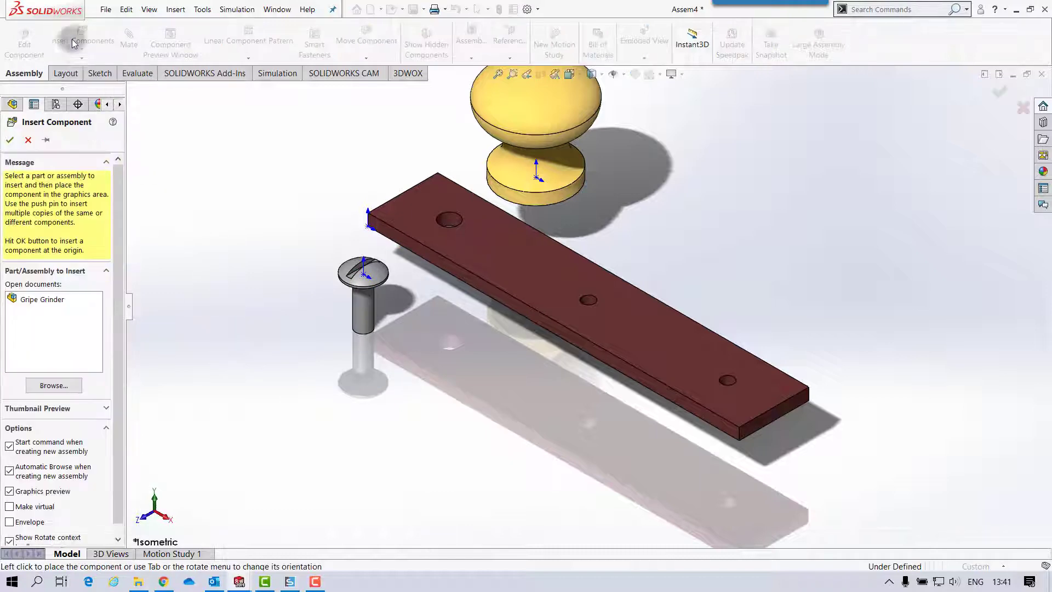
pyautogui.click(53, 385)
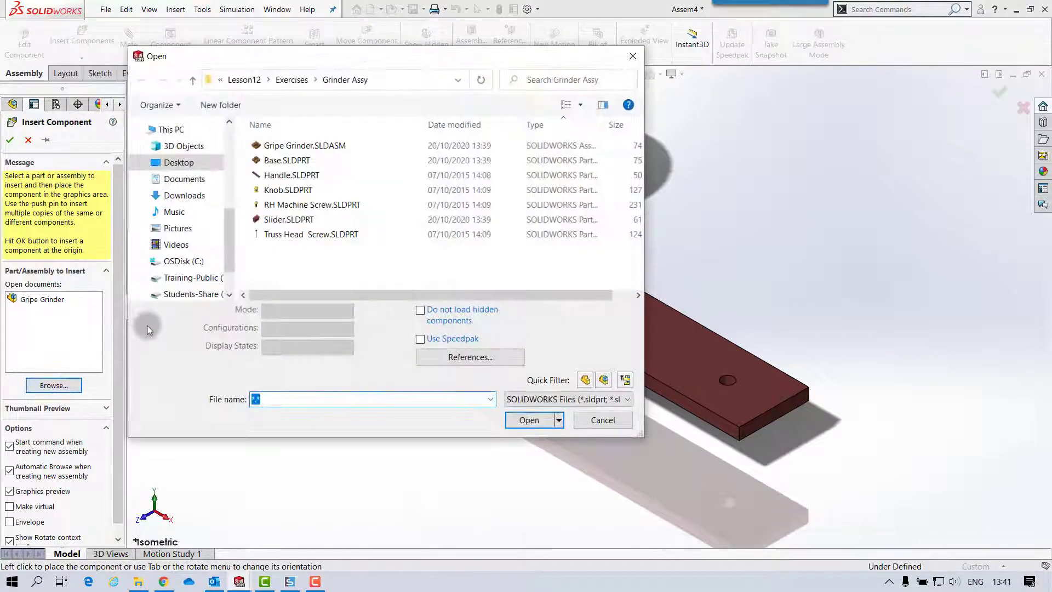
pyautogui.click(312, 205)
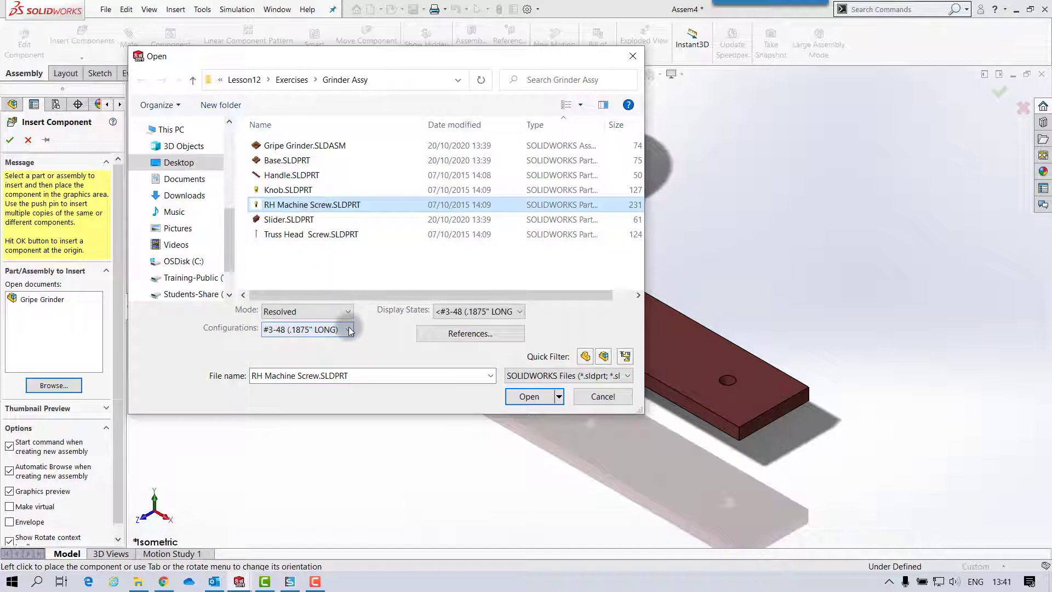
pyautogui.click(350, 329)
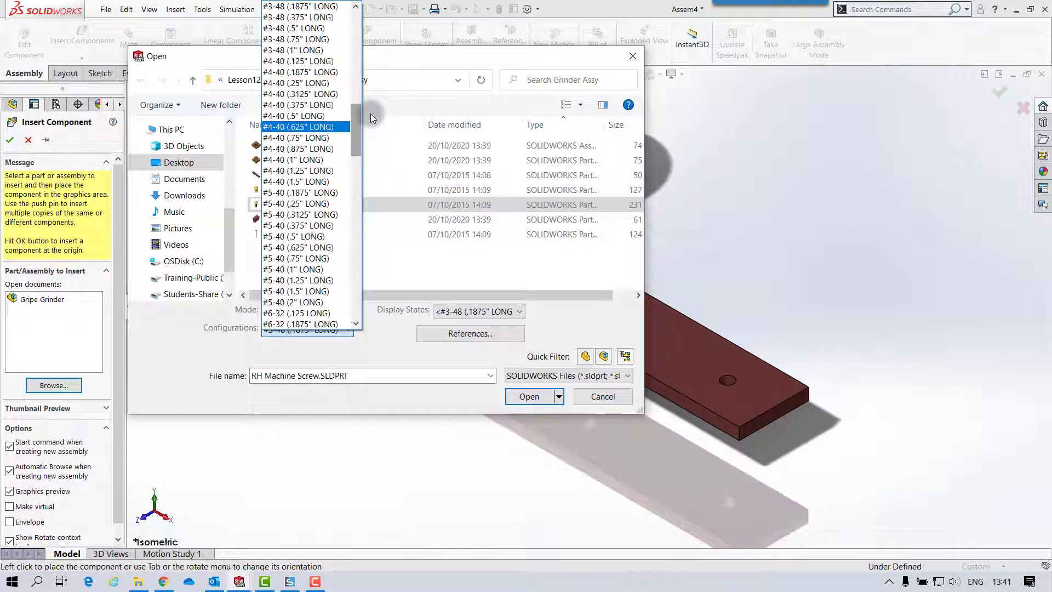
pyautogui.moveTo(372, 118)
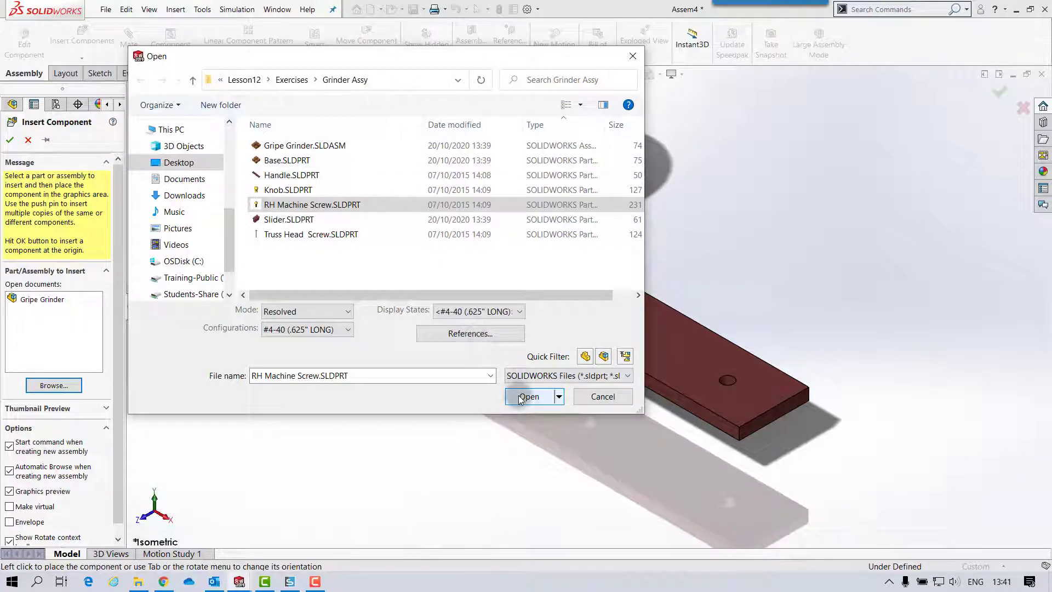
pyautogui.click(529, 397)
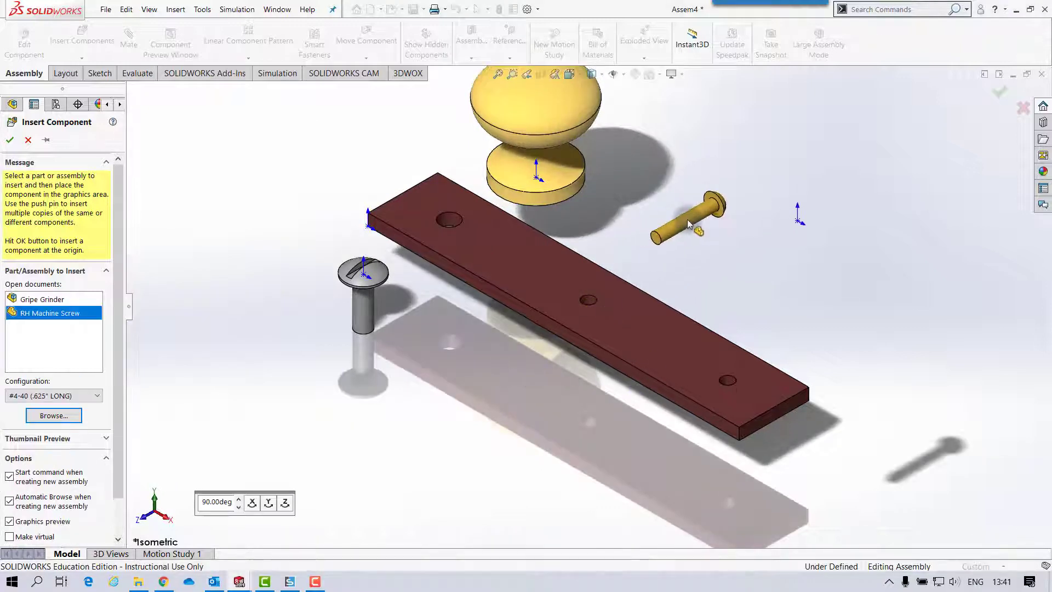
pyautogui.click(13, 139)
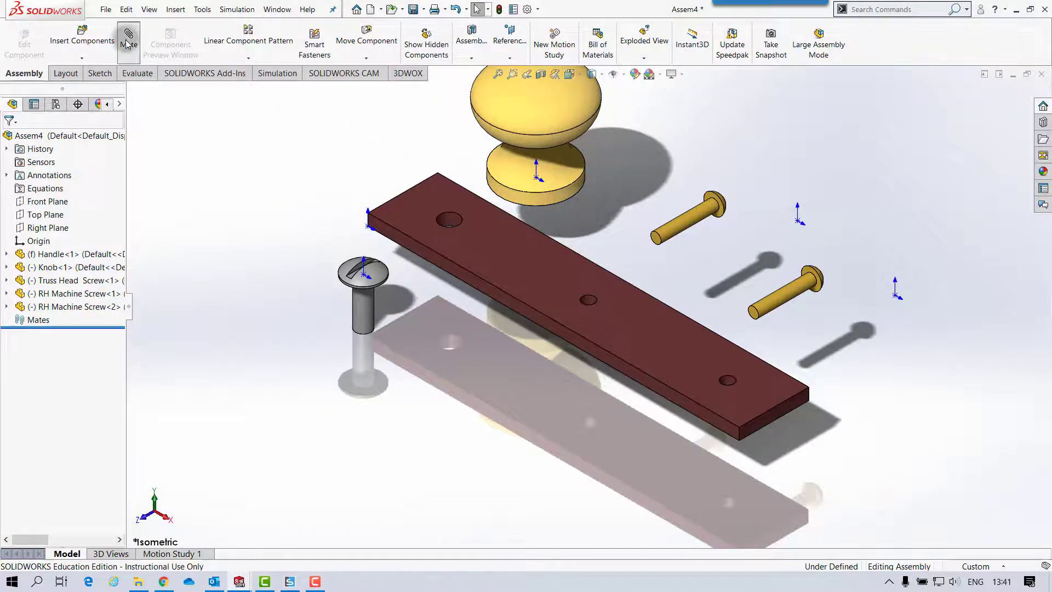
# Step: Mate the truss head and both machine screws concentric and flush in the Handle holes
pyautogui.click(128, 34)
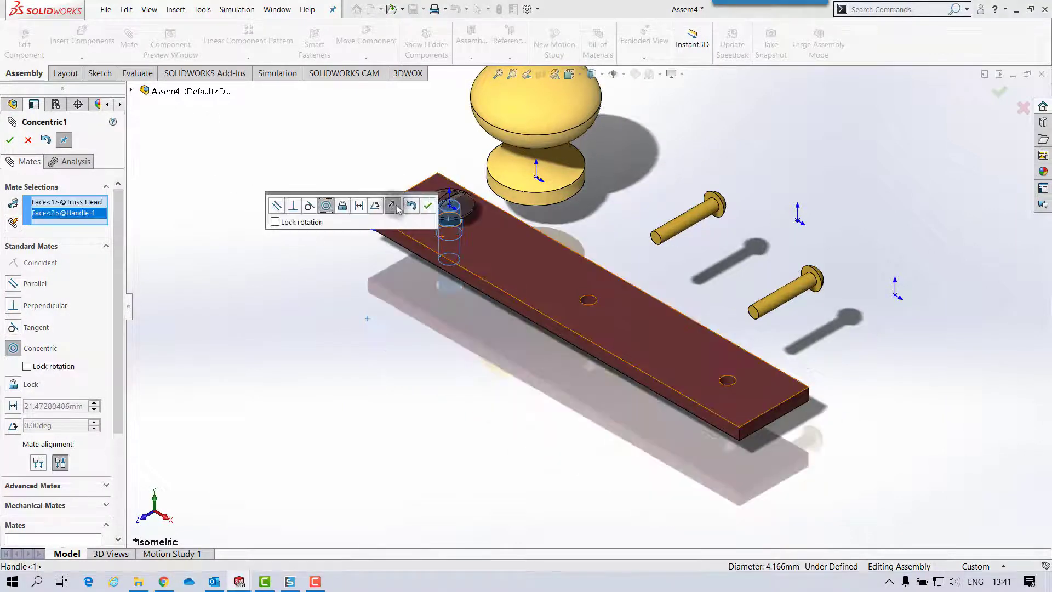
pyautogui.moveTo(393, 205)
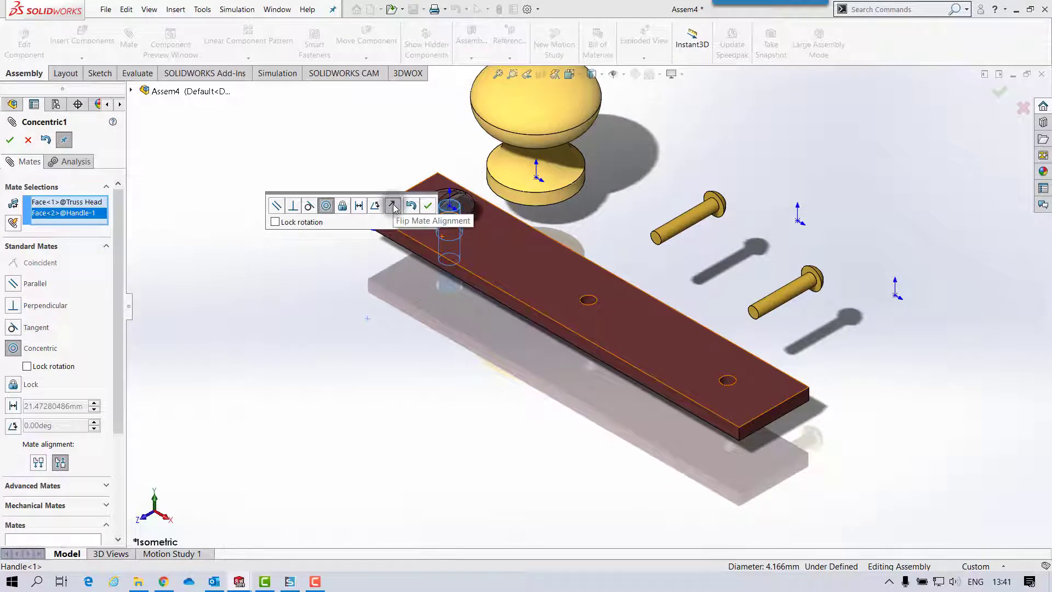
pyautogui.click(392, 206)
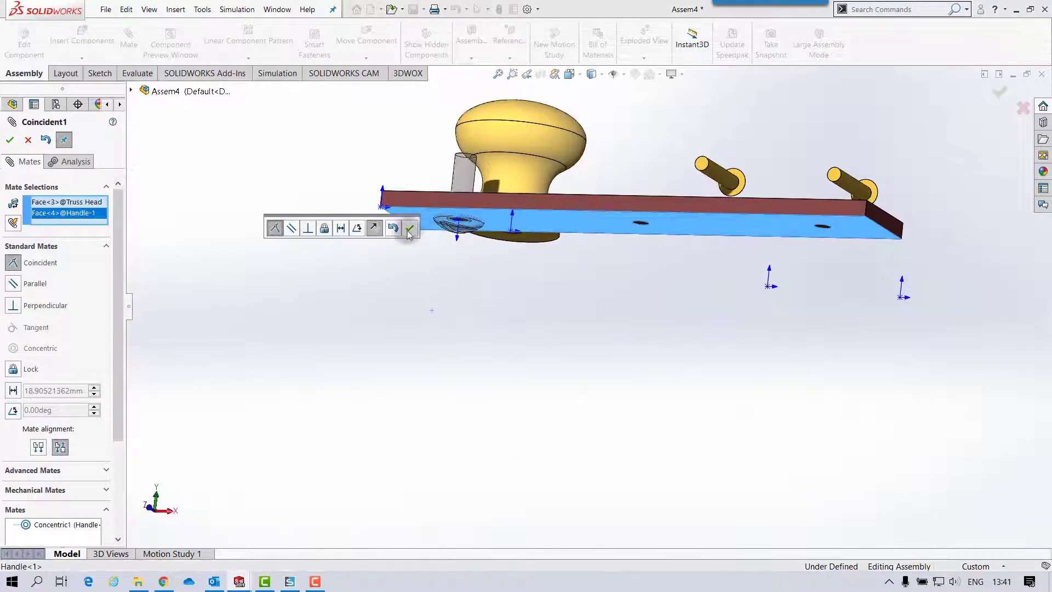
pyautogui.click(410, 227)
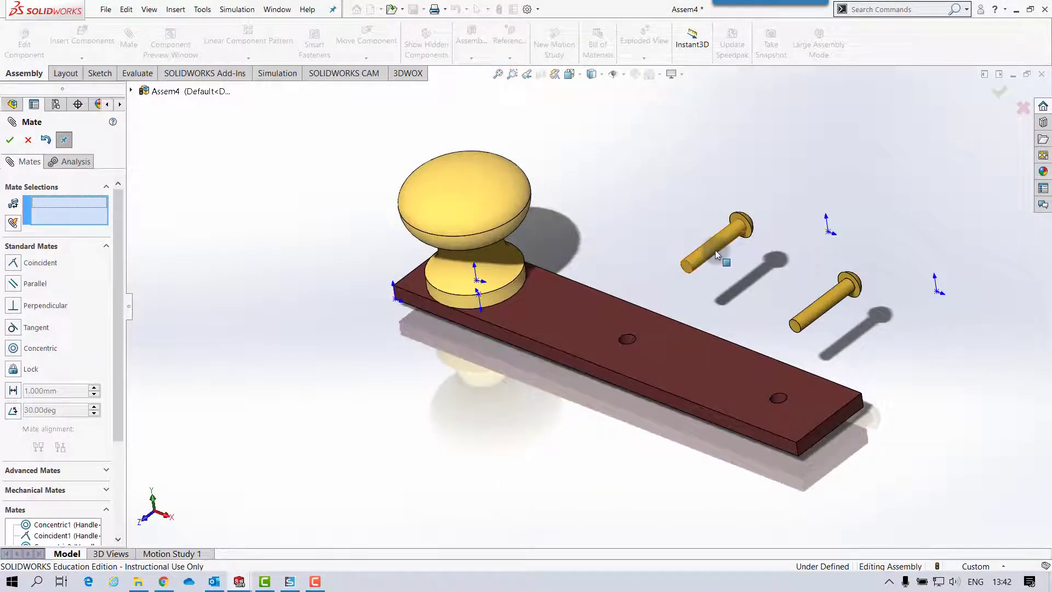
pyautogui.click(712, 258)
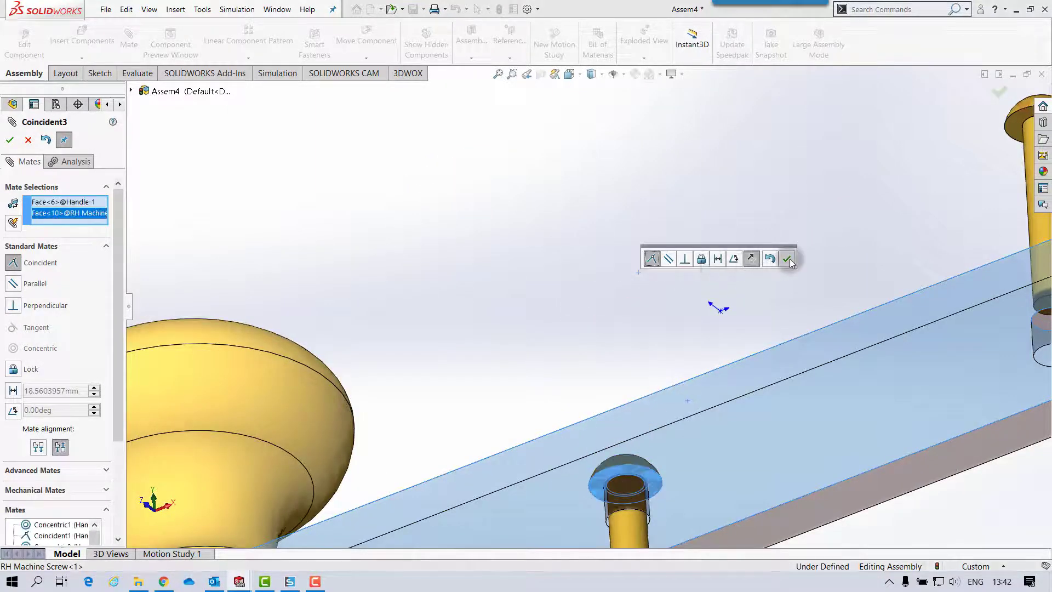
pyautogui.click(787, 259)
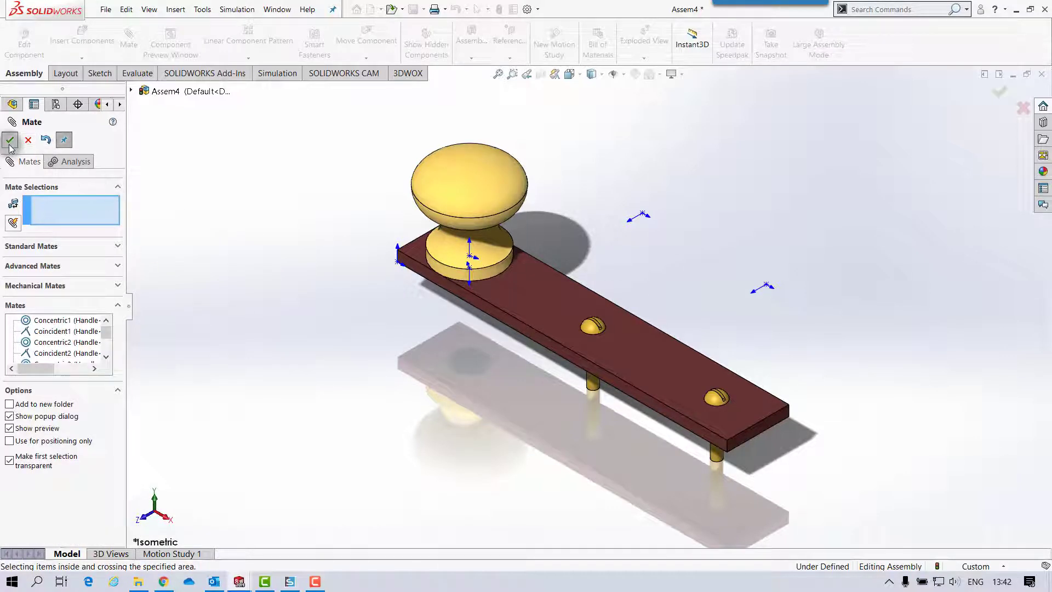
pyautogui.click(10, 141)
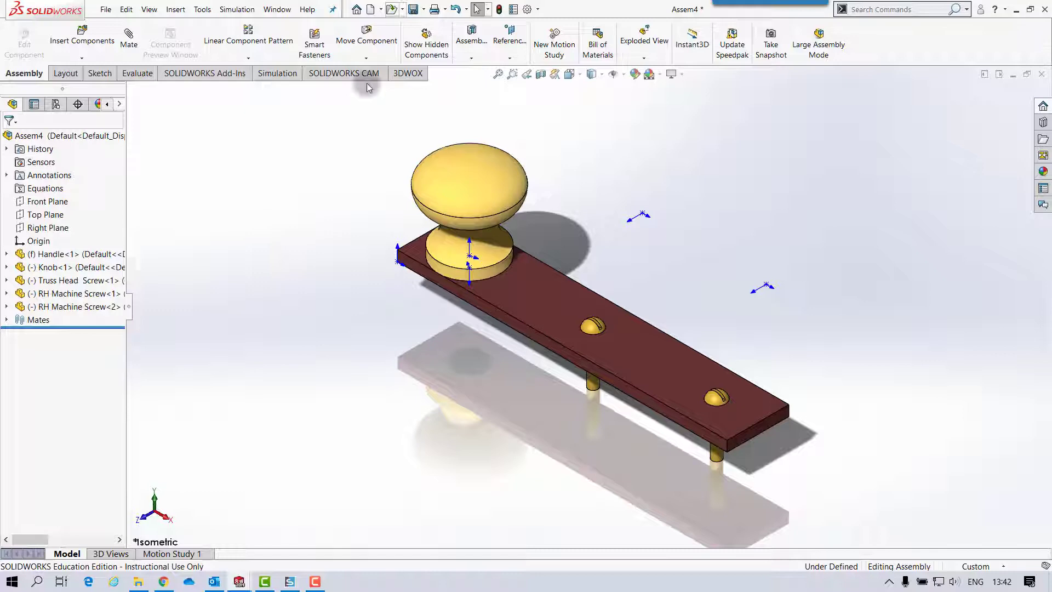
# Step: Save all modified documents, naming the new assembly 'Crank'
pyautogui.click(410, 9)
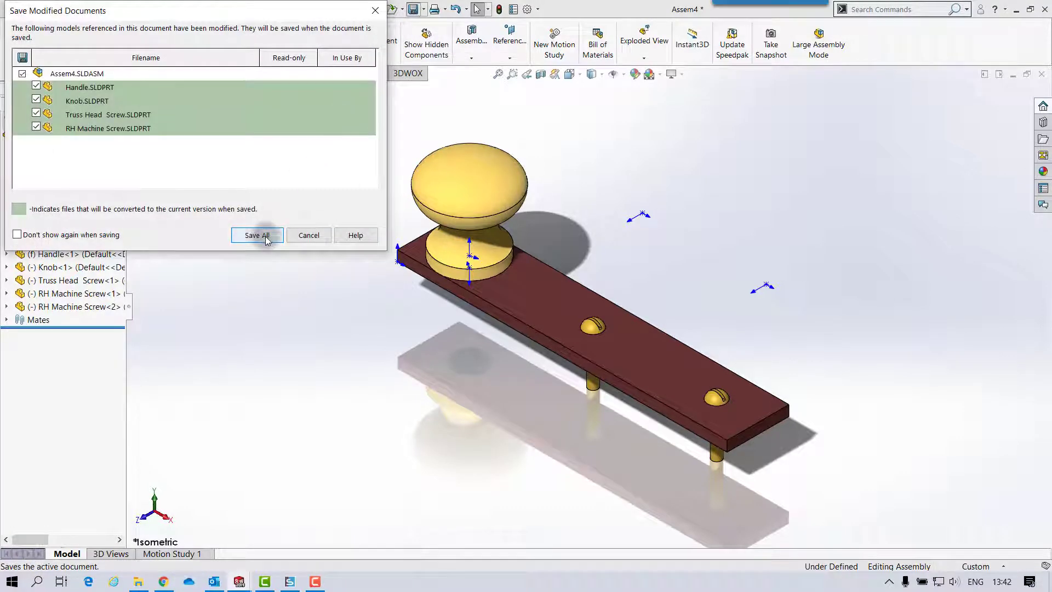
pyautogui.click(256, 235)
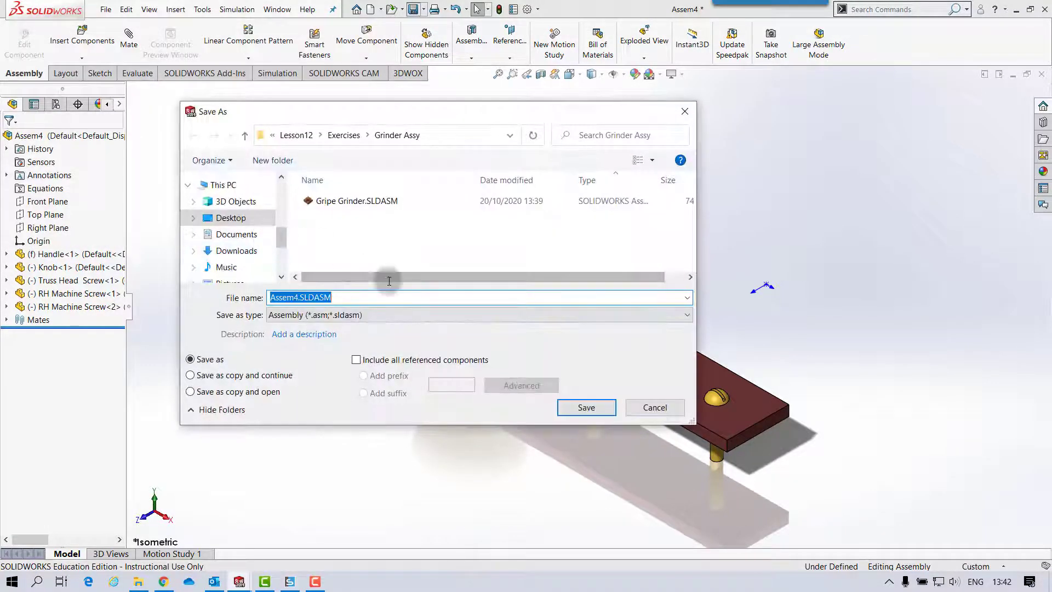
pyautogui.write('C')
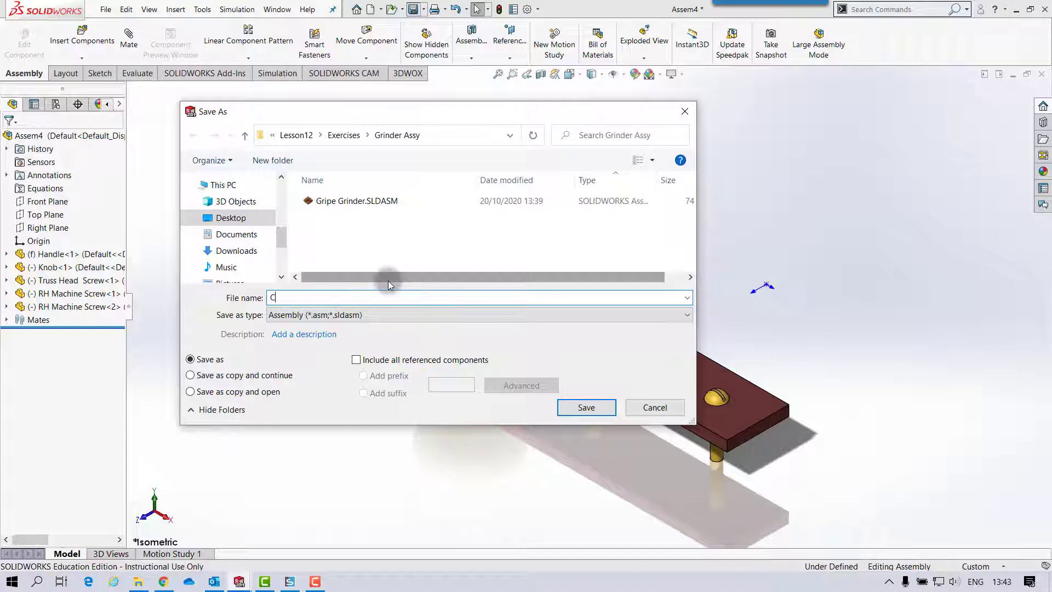
pyautogui.write('rank')
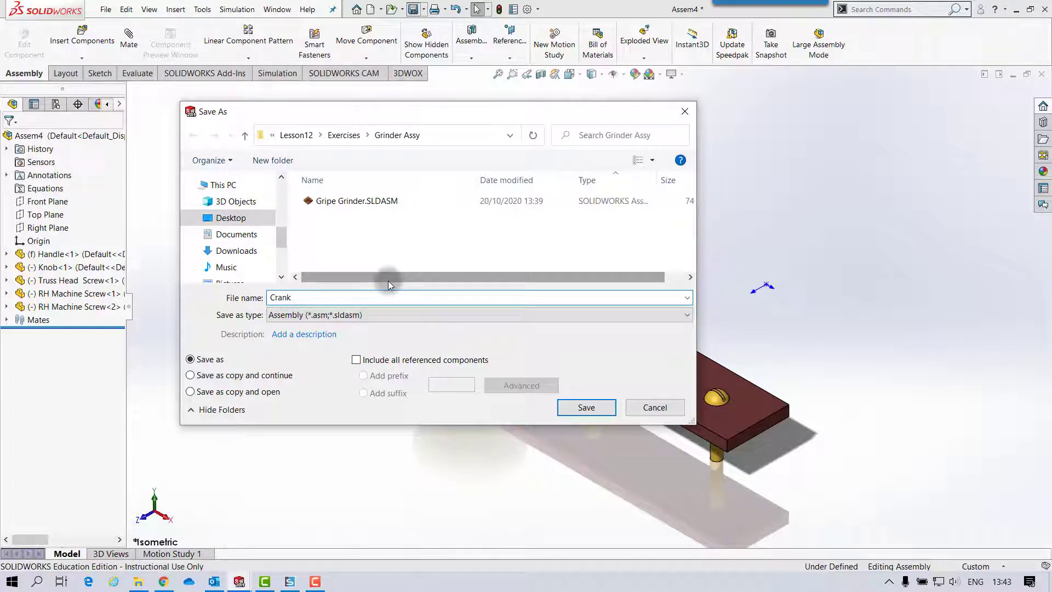
pyautogui.click(586, 407)
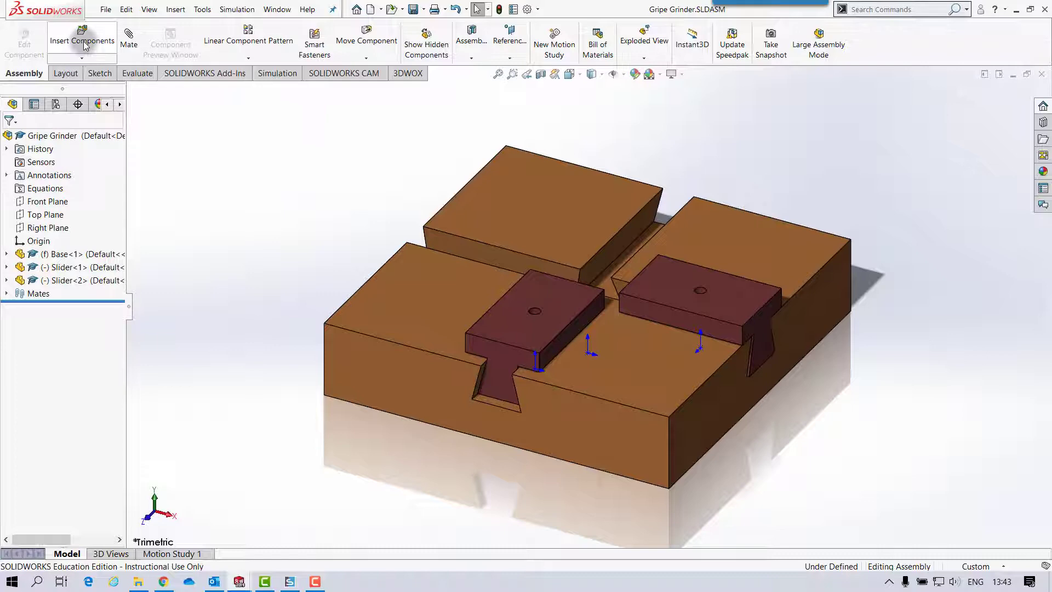
# Step: Insert the Crank, concentric-mate both machine screws into the slider holes, then start a coincident mate
pyautogui.click(83, 40)
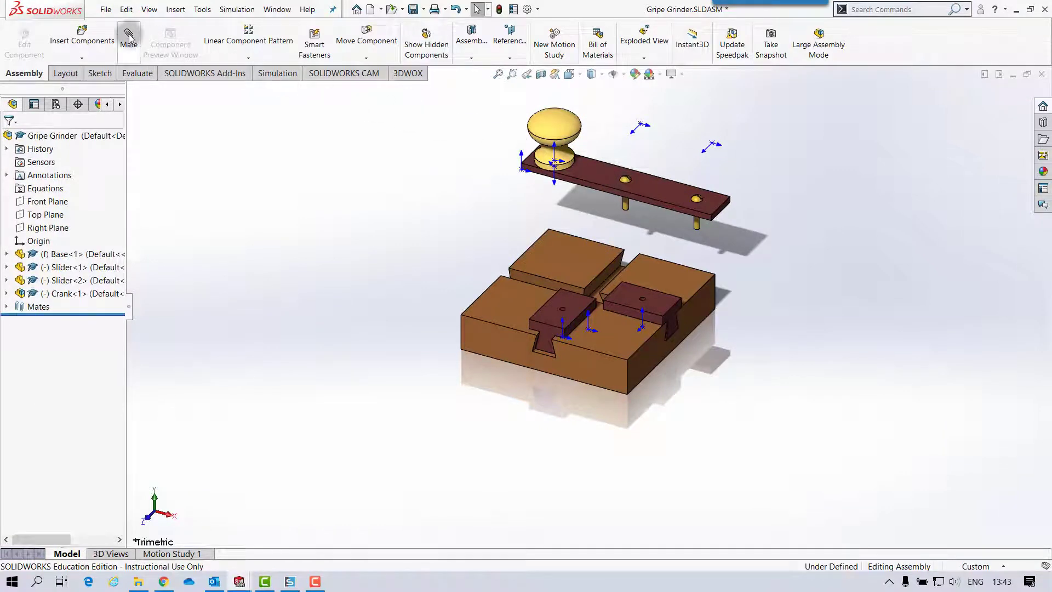
pyautogui.click(129, 34)
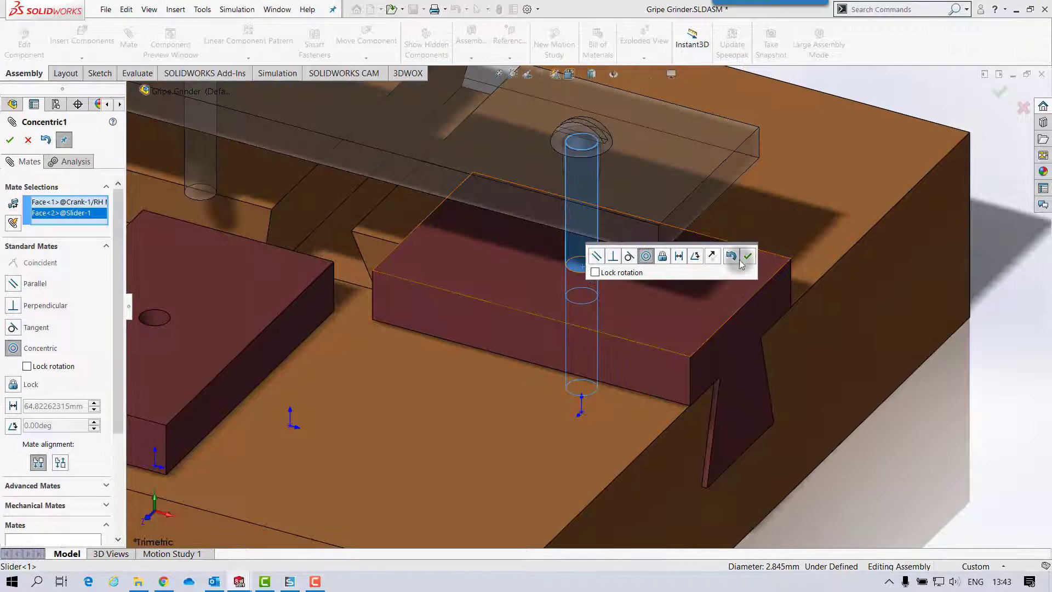
pyautogui.click(746, 256)
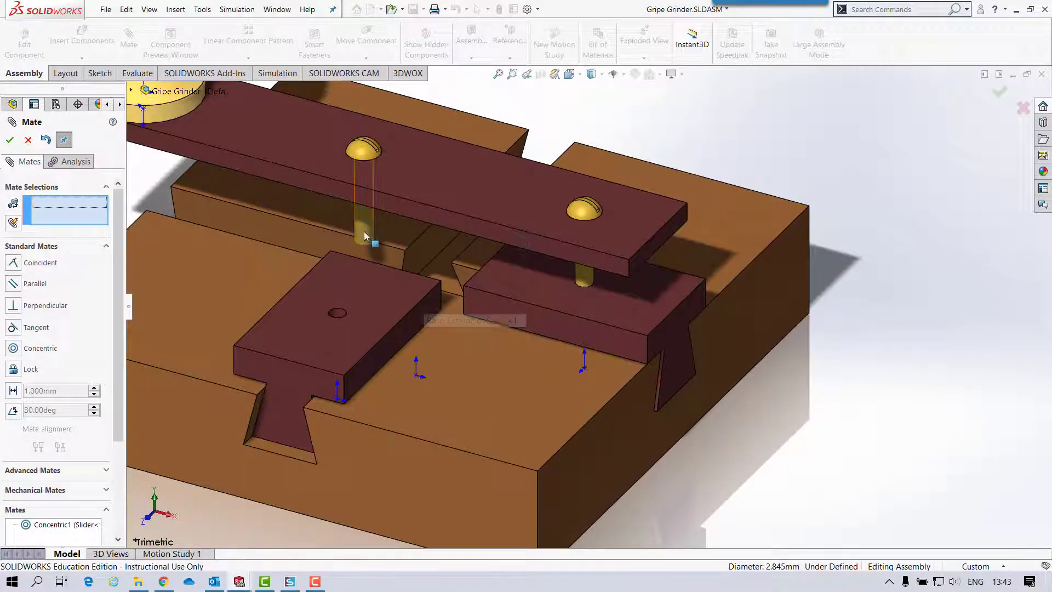
pyautogui.click(339, 318)
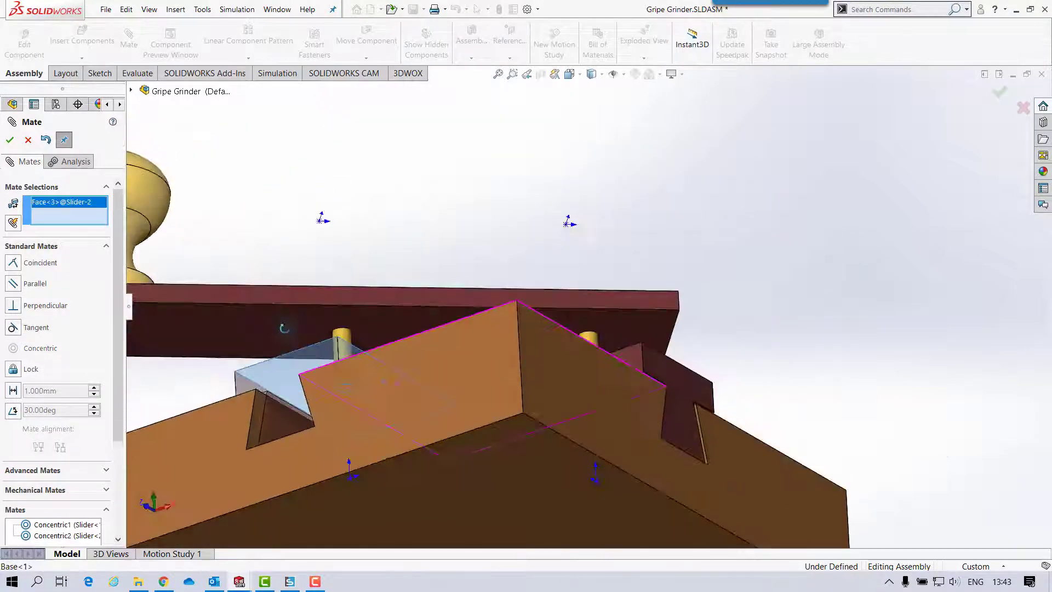
pyautogui.click(594, 393)
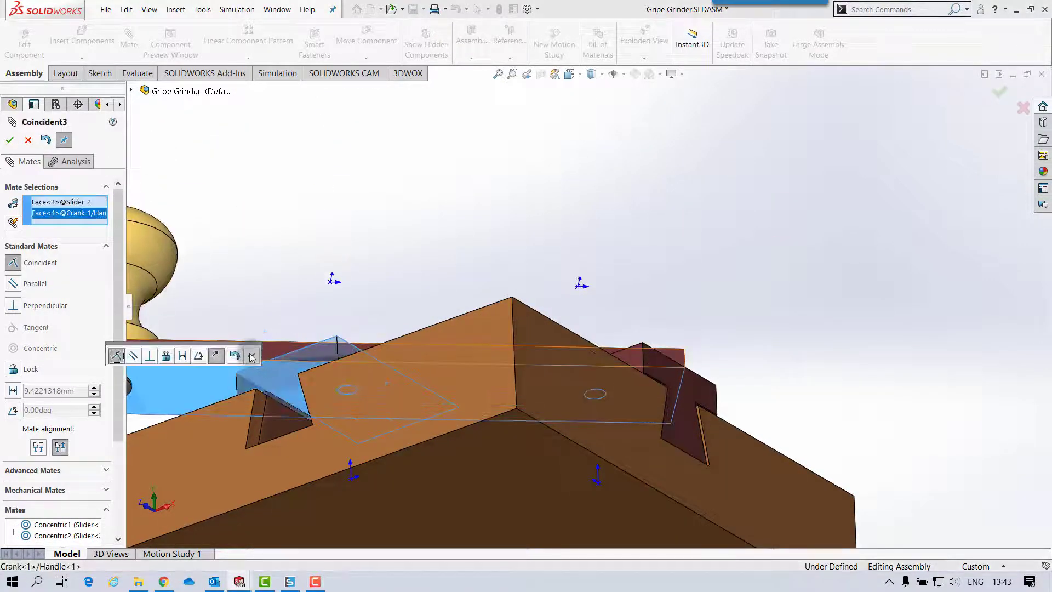